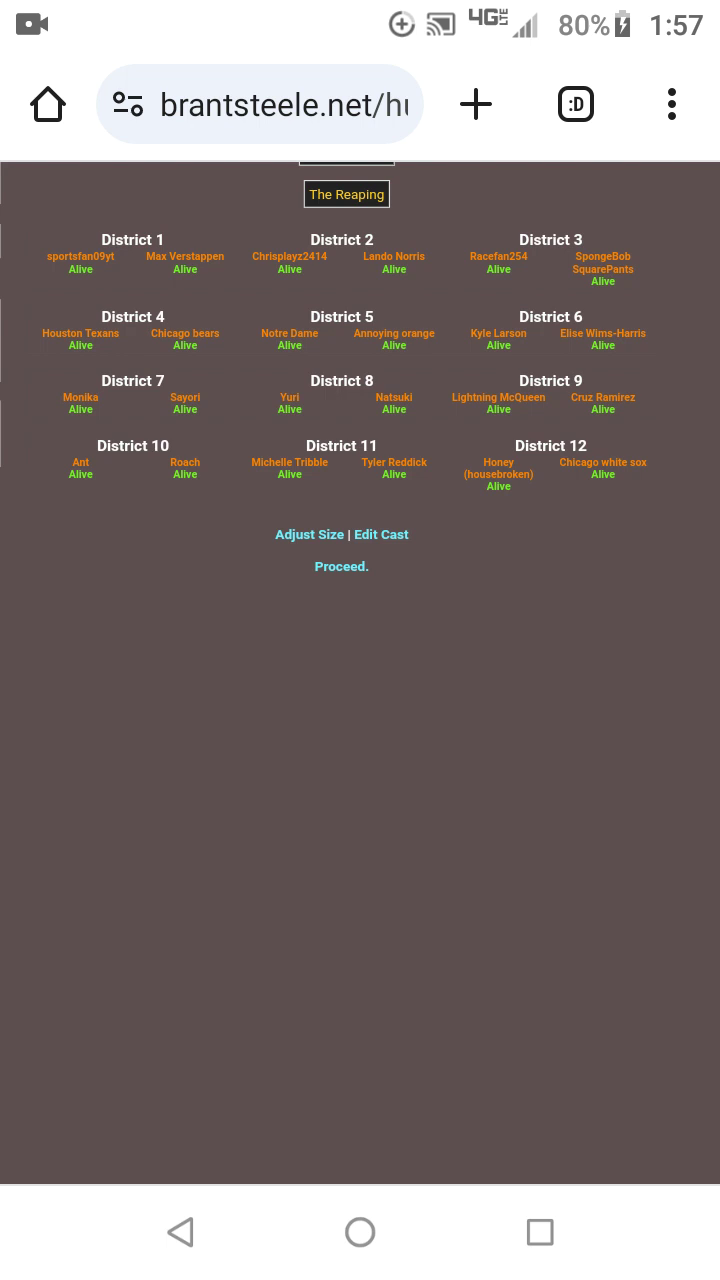
Run the Bloodbath from the Reaping page, where Elise's explosive kills Sayori and SpongeBob.
left_click(341, 566)
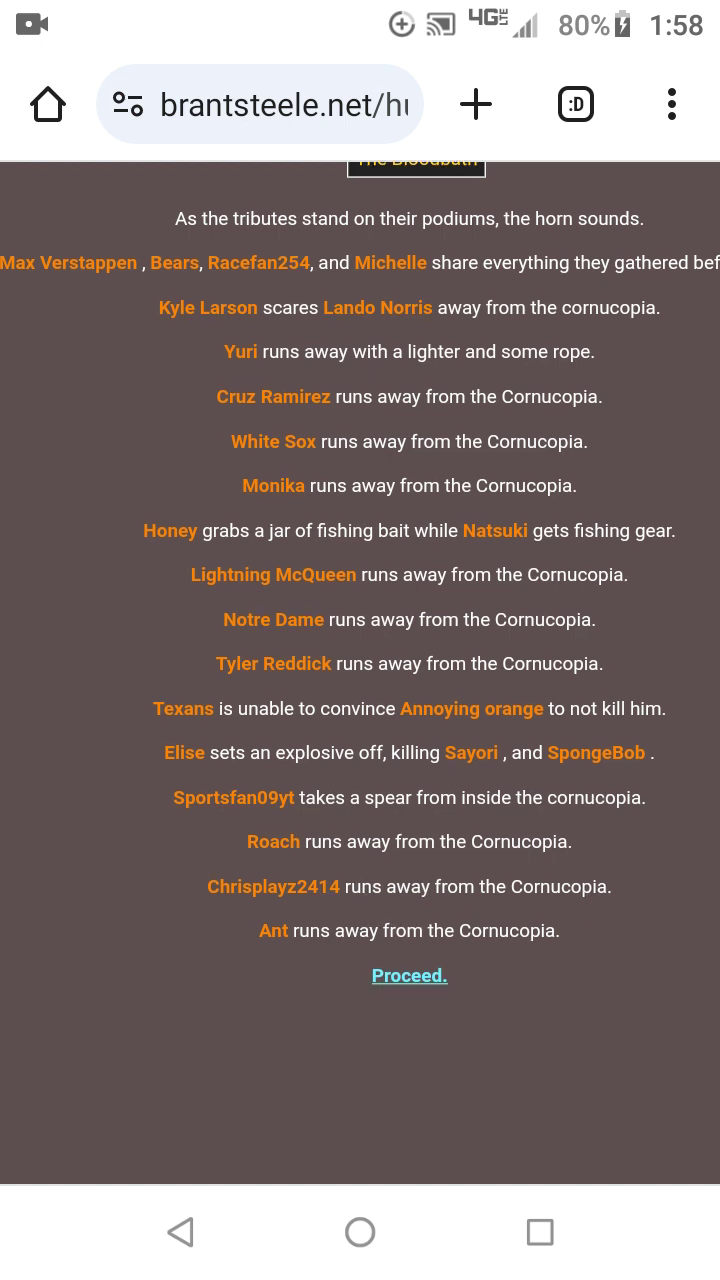
Advance from the Bloodbath to Day 1, where Lando Norris kills Cruz Ramirez.
left_click(409, 975)
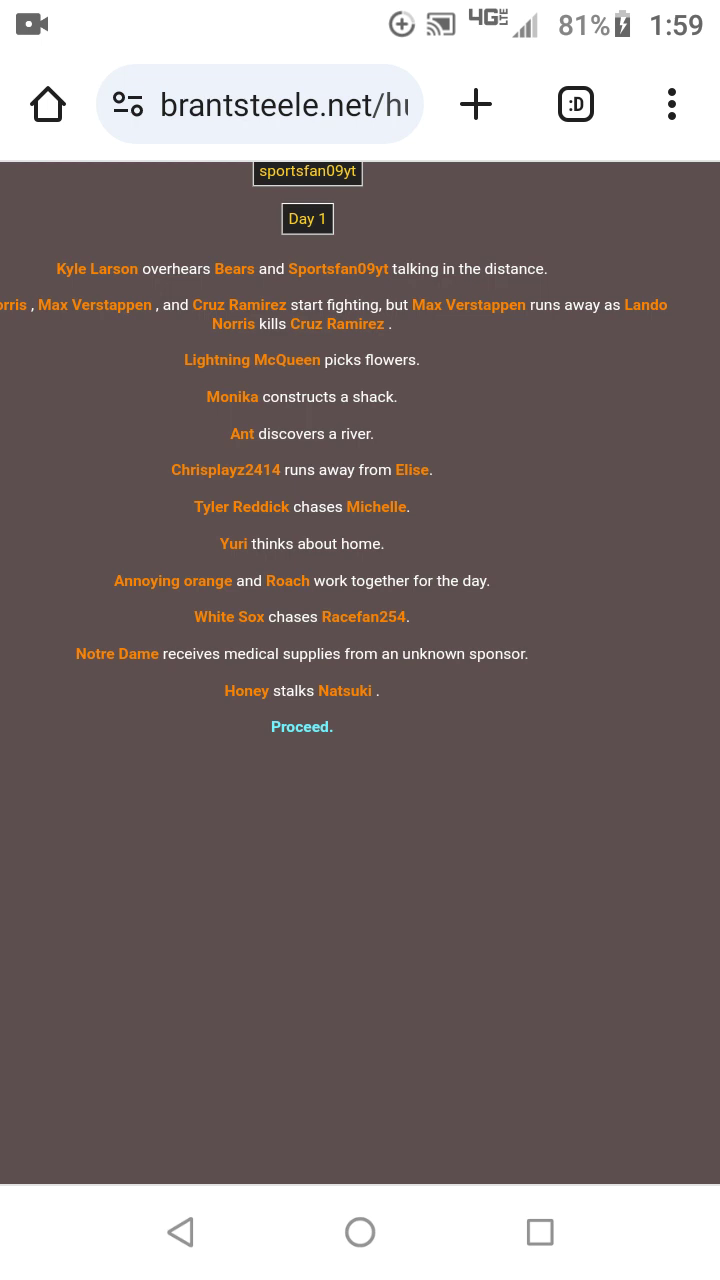
left_click(301, 726)
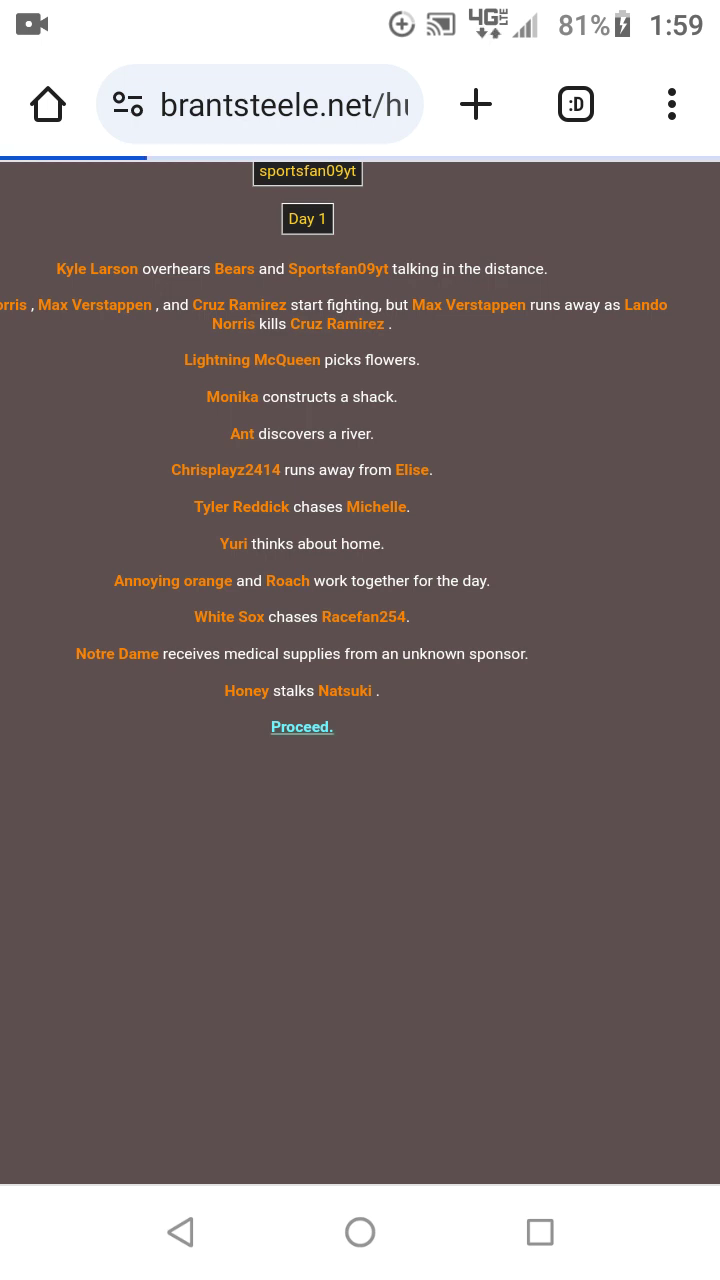
Move past the four-death Fallen Tributes 1 recap on to the Night 1 events.
left_click(301, 727)
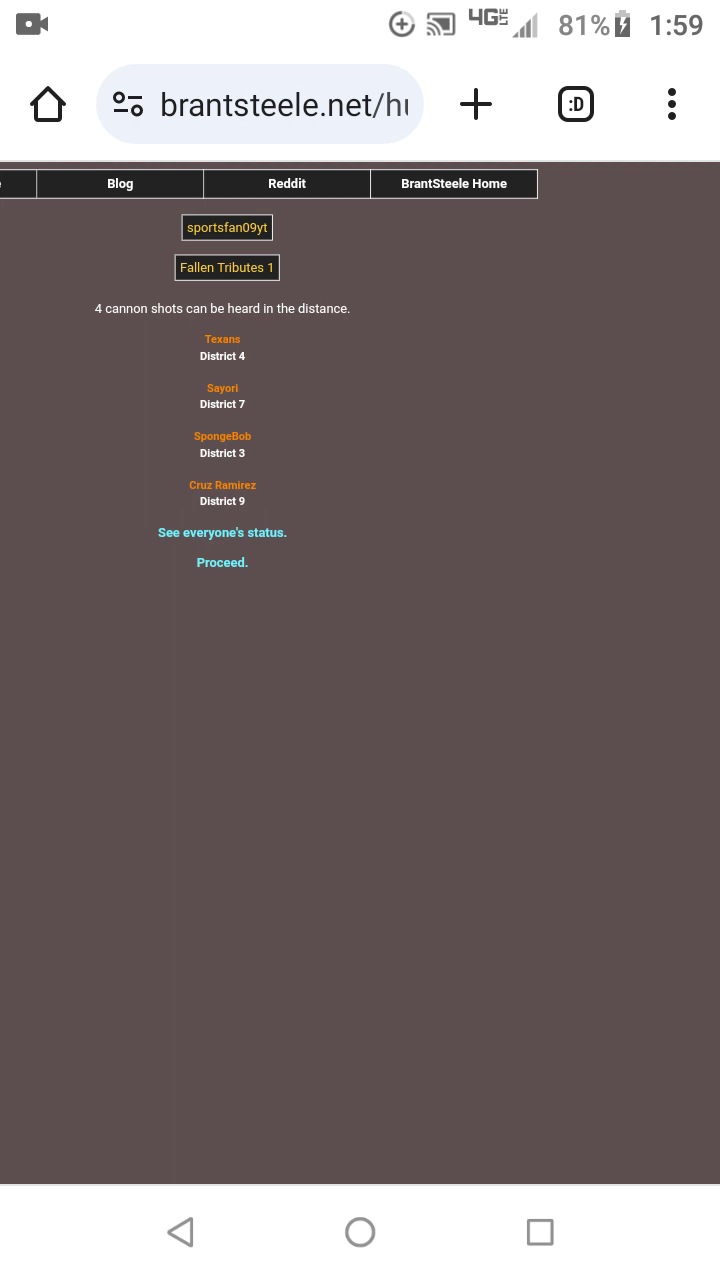
left_click(221, 562)
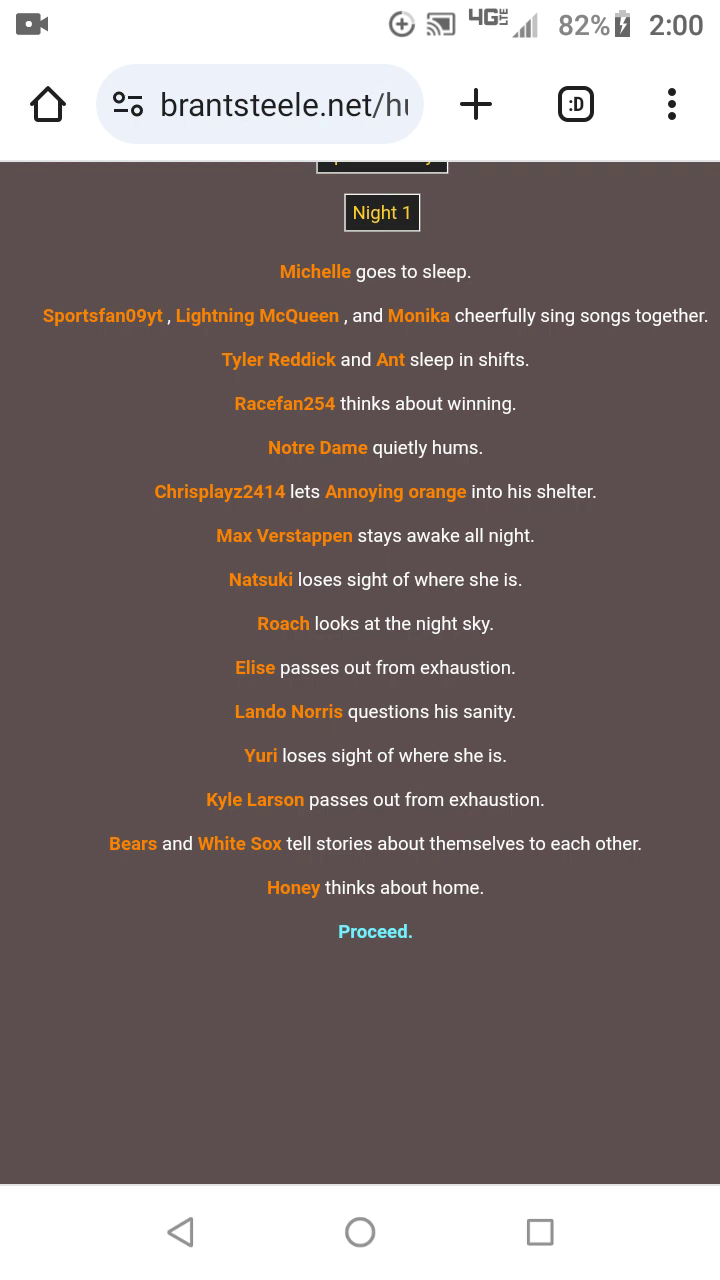
Advance to Day 2 and read its events, including Annoying orange killing Lightning McQueen.
left_click(375, 931)
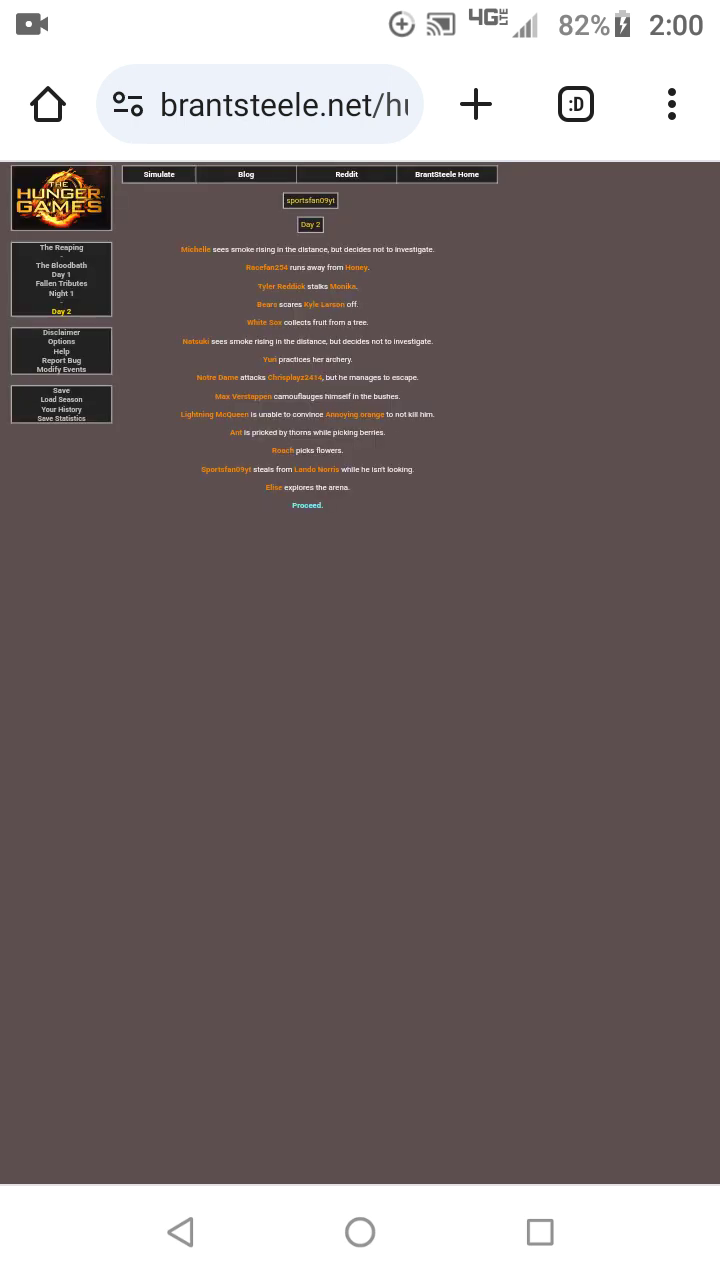
scroll("down", 3)
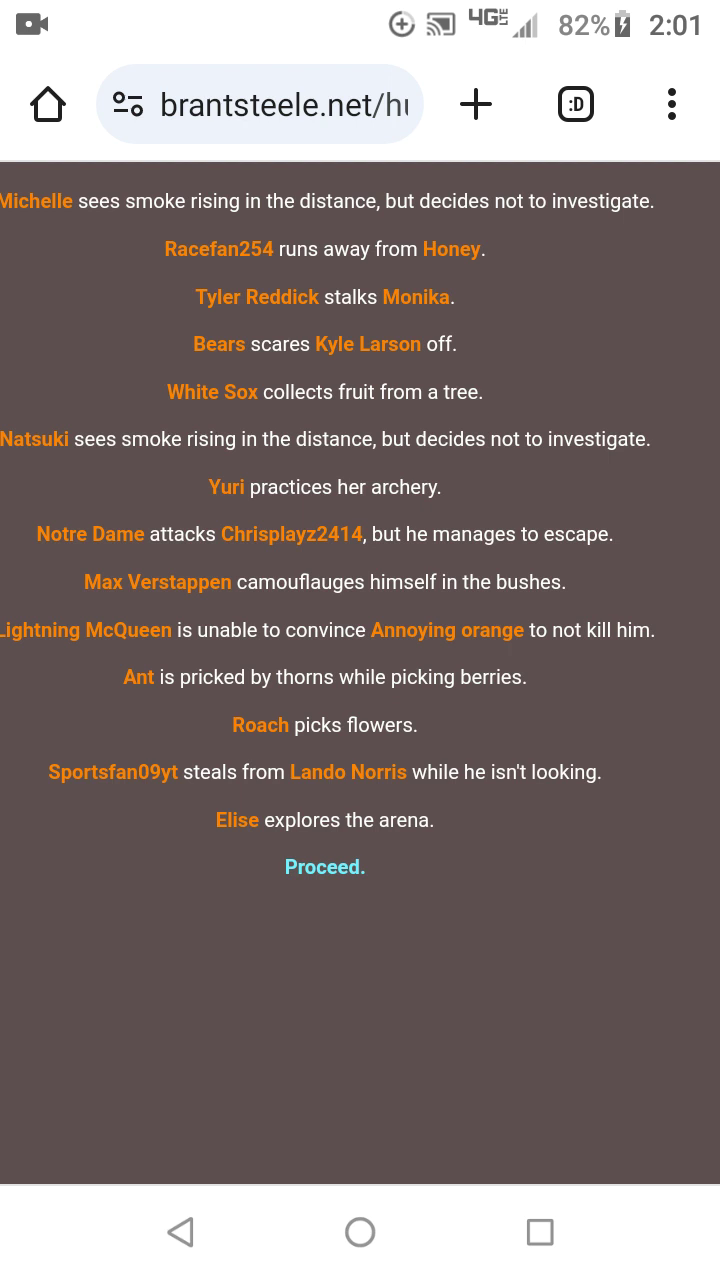
Reach Fallen Tributes 2 and view every tribute's alive or deceased status.
left_click(324, 866)
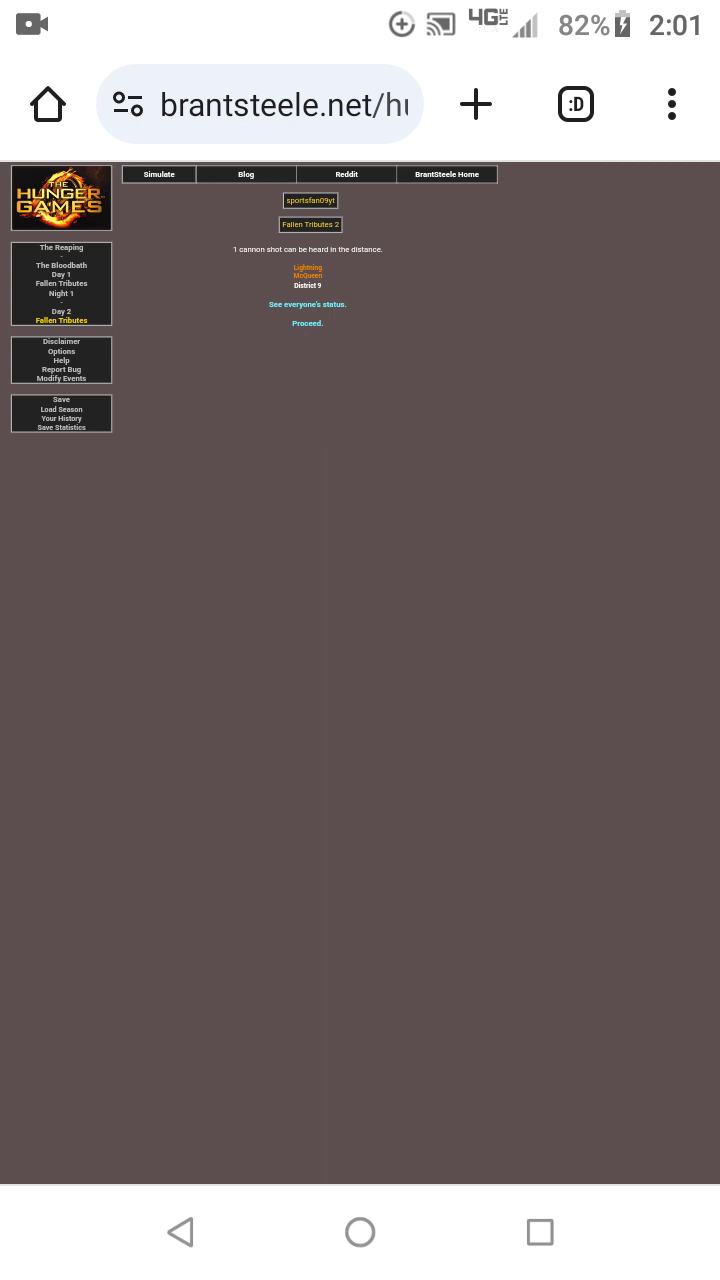
left_click(307, 304)
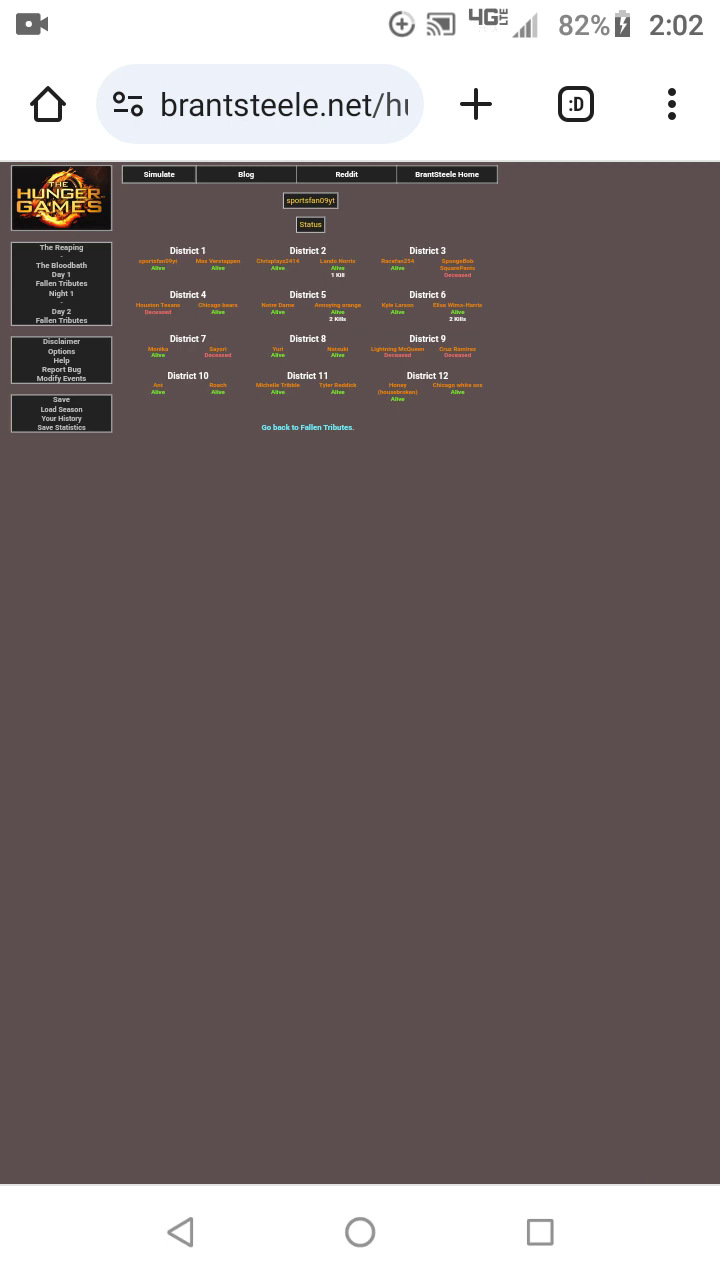
scroll("down", 3)
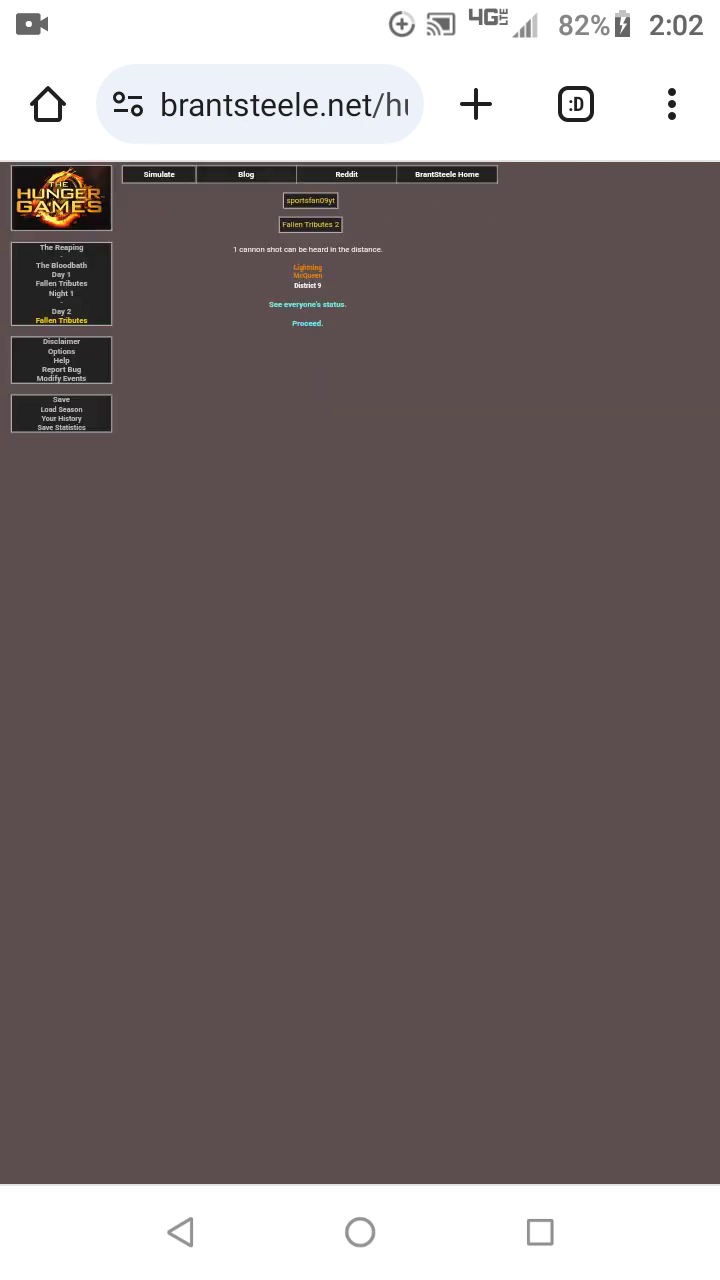
Advance past Fallen Tributes 2 through Night 2, where Monika's trap kills Elise.
left_click(307, 323)
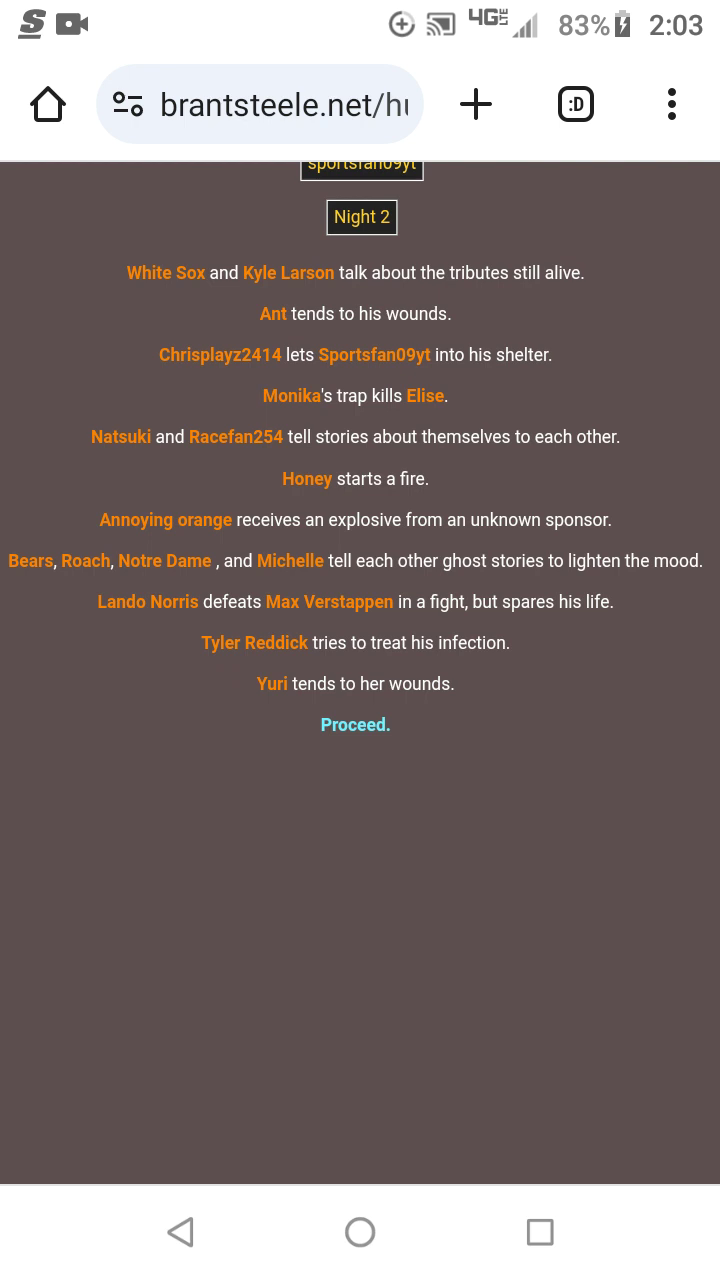
left_click(355, 724)
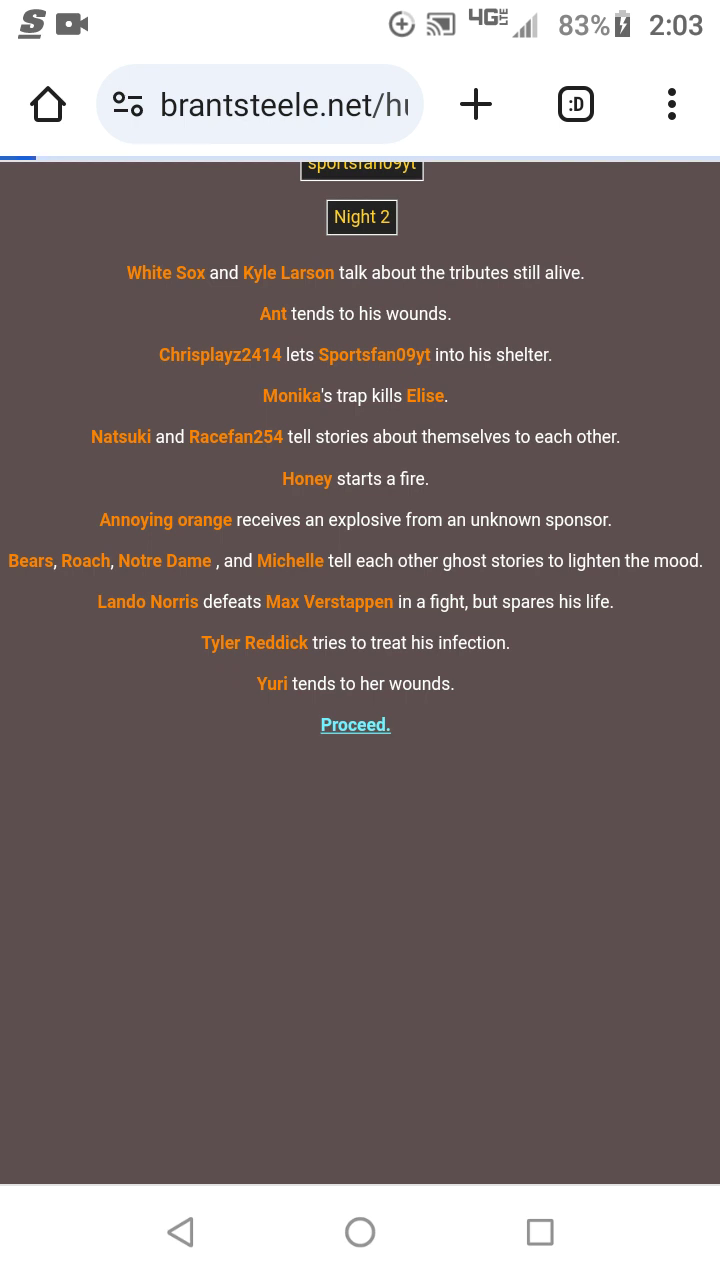
left_click(355, 724)
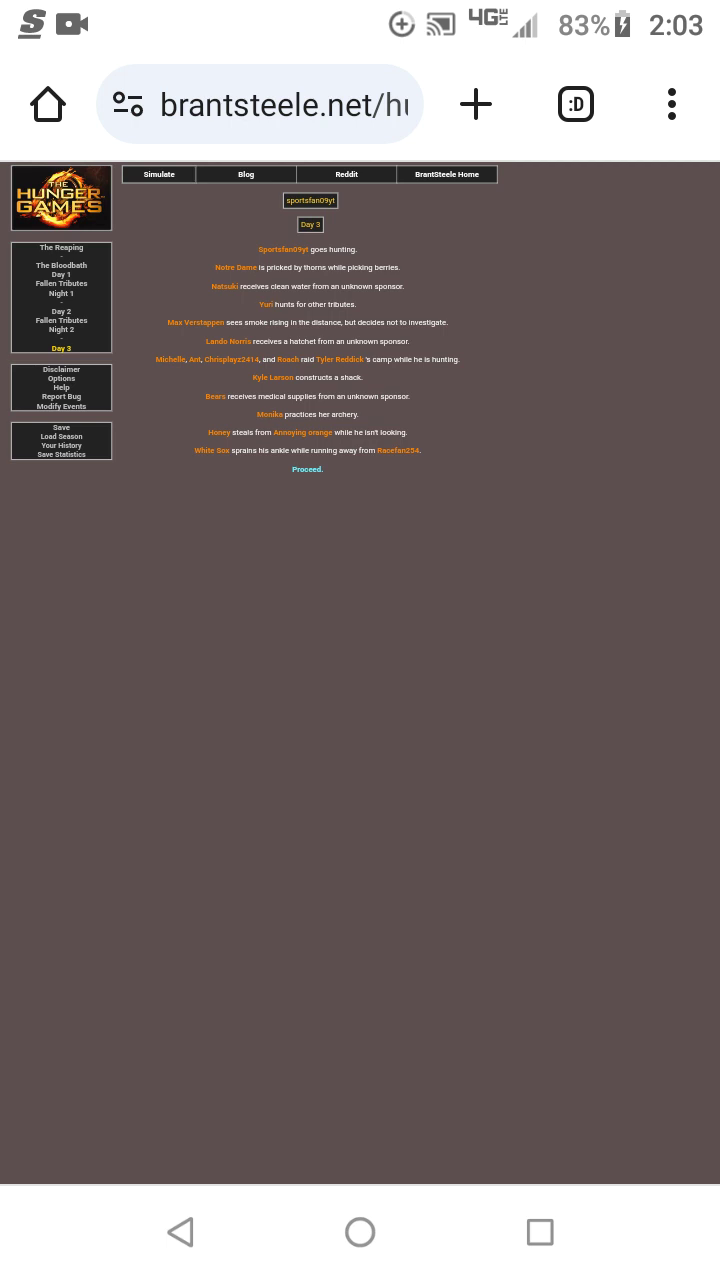
Scroll through the Day 3 events, then continue to the one-death Fallen Tributes 3 recap.
scroll("down", 3)
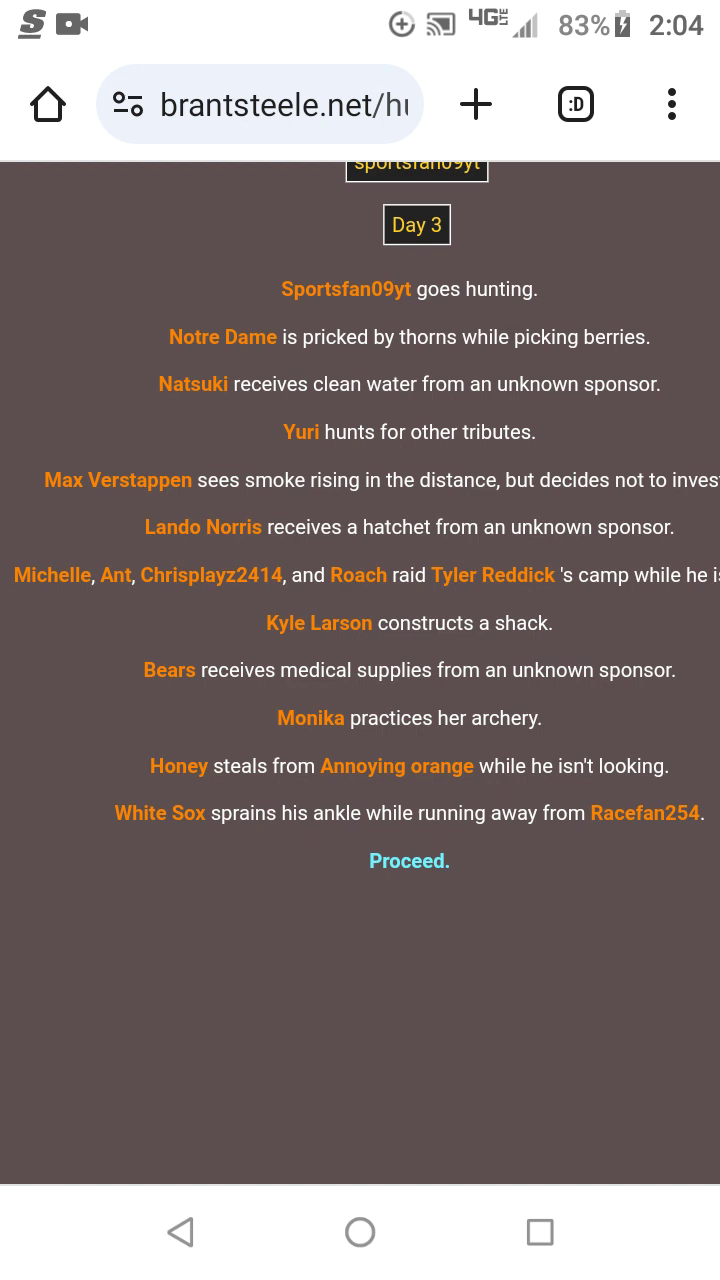
scroll("left", 3)
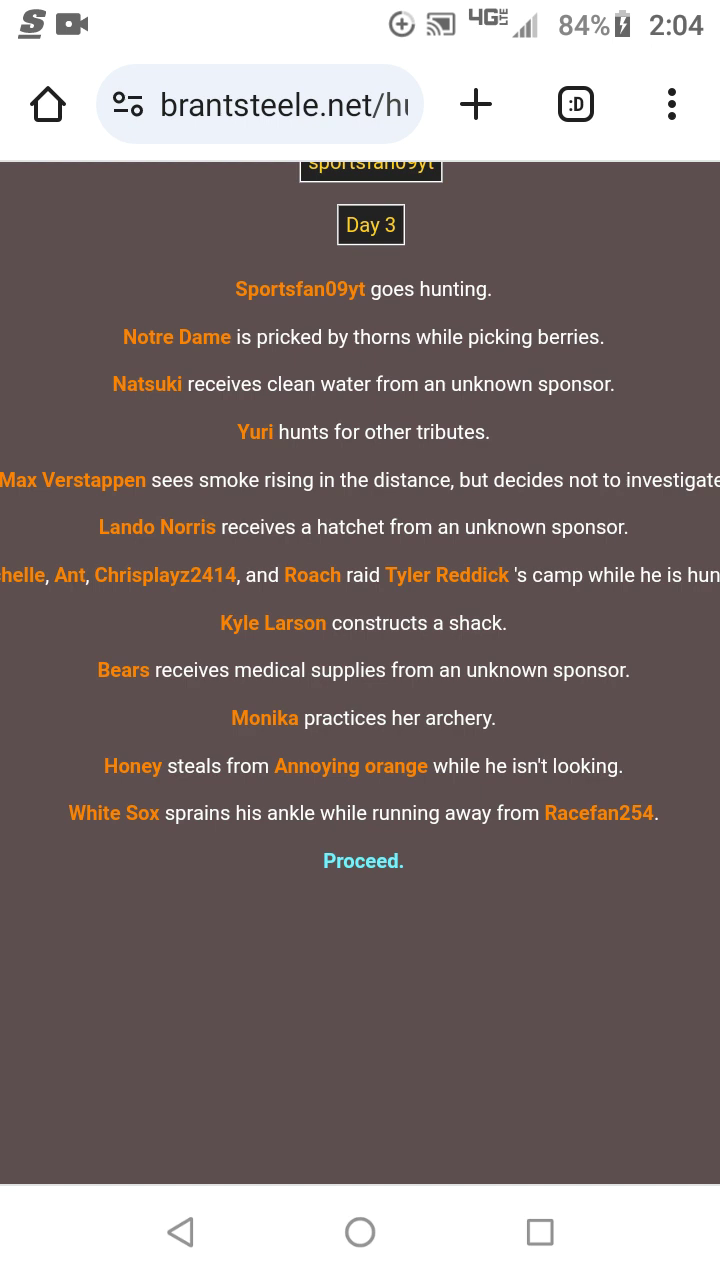
left_click(363, 860)
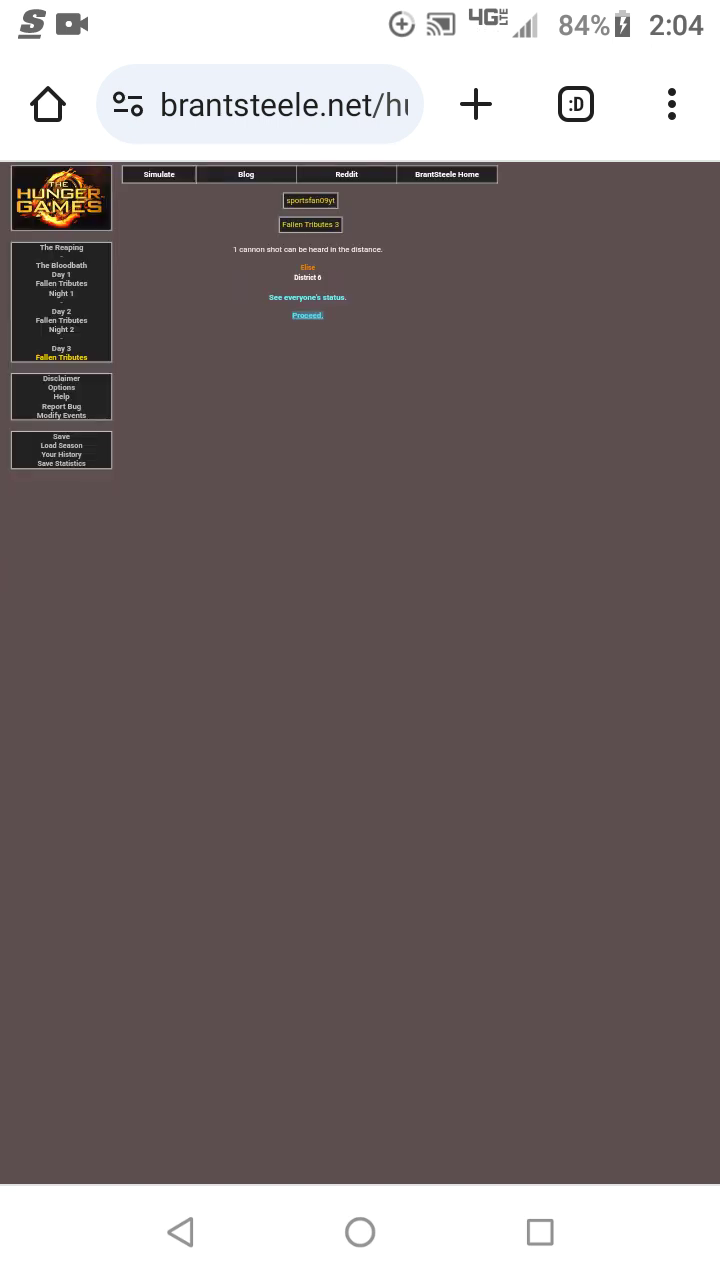
Continue from Fallen Tributes 3 to Night 3, where Roach destroys Lando Norris's supplies.
left_click(307, 315)
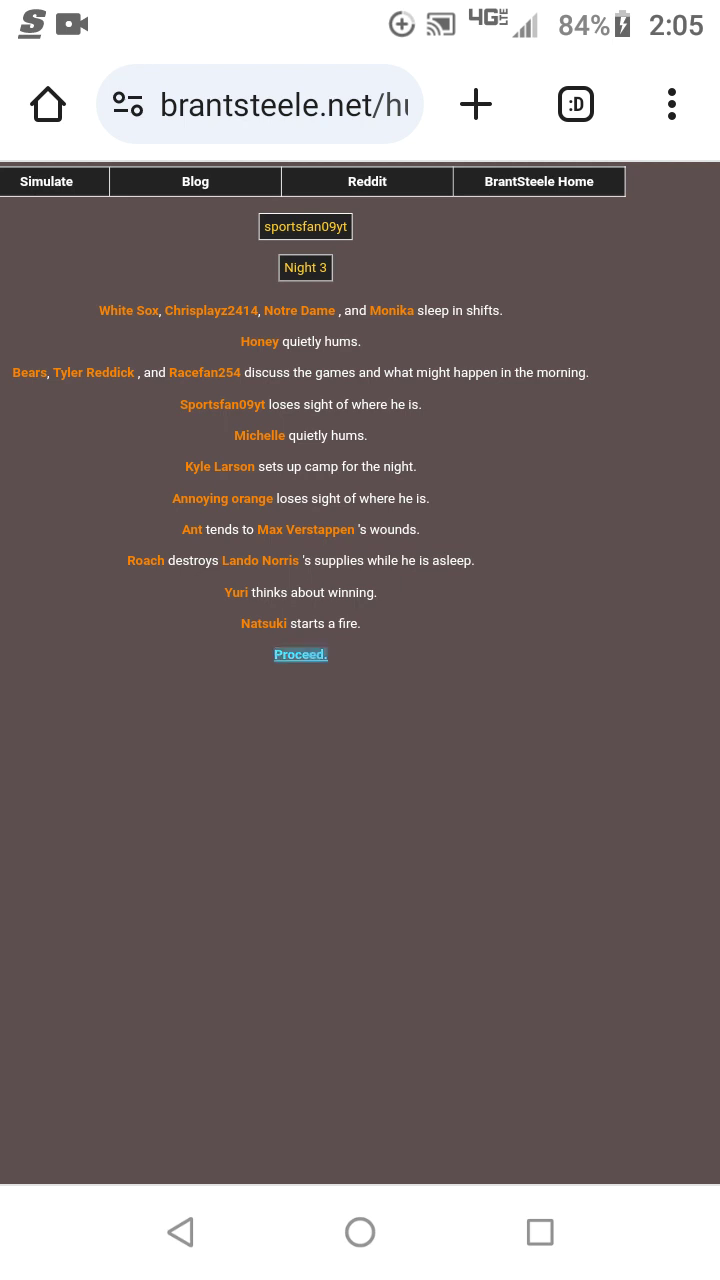
Advance through the Day 4 events to the Fallen Tributes 4 recap with no cannon shots.
left_click(300, 654)
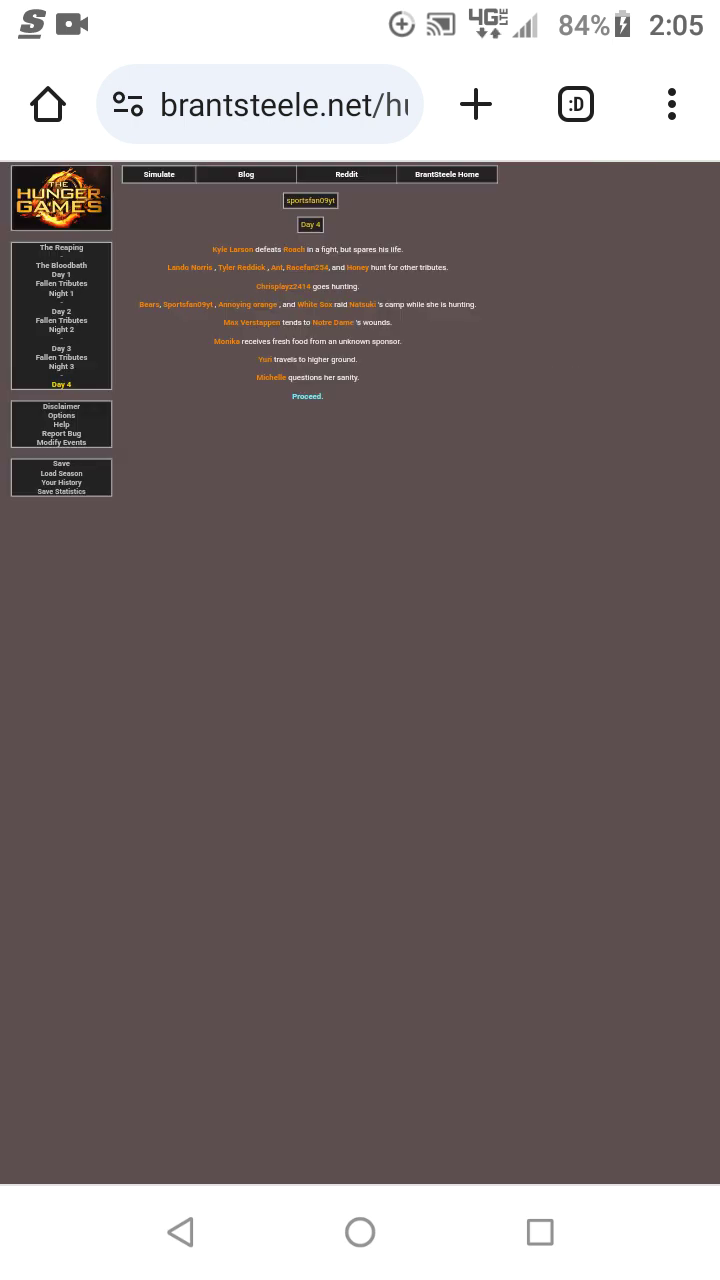
scroll("down", 3)
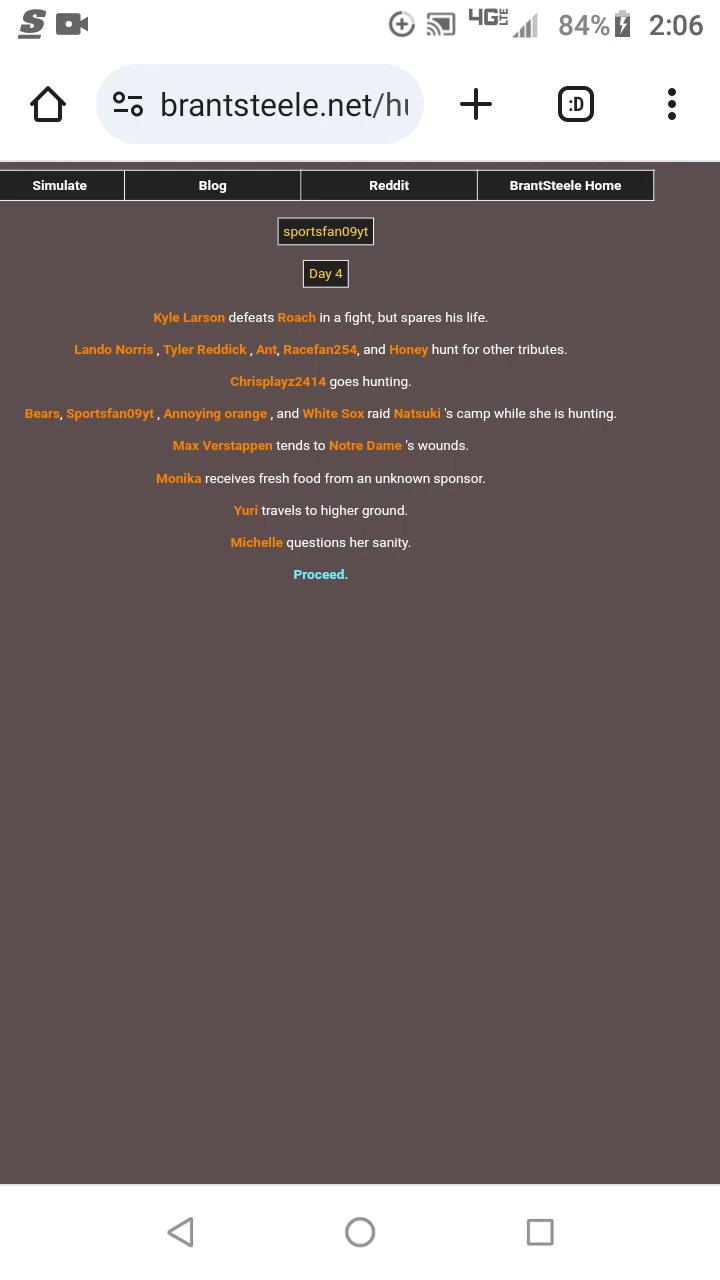
left_click(320, 574)
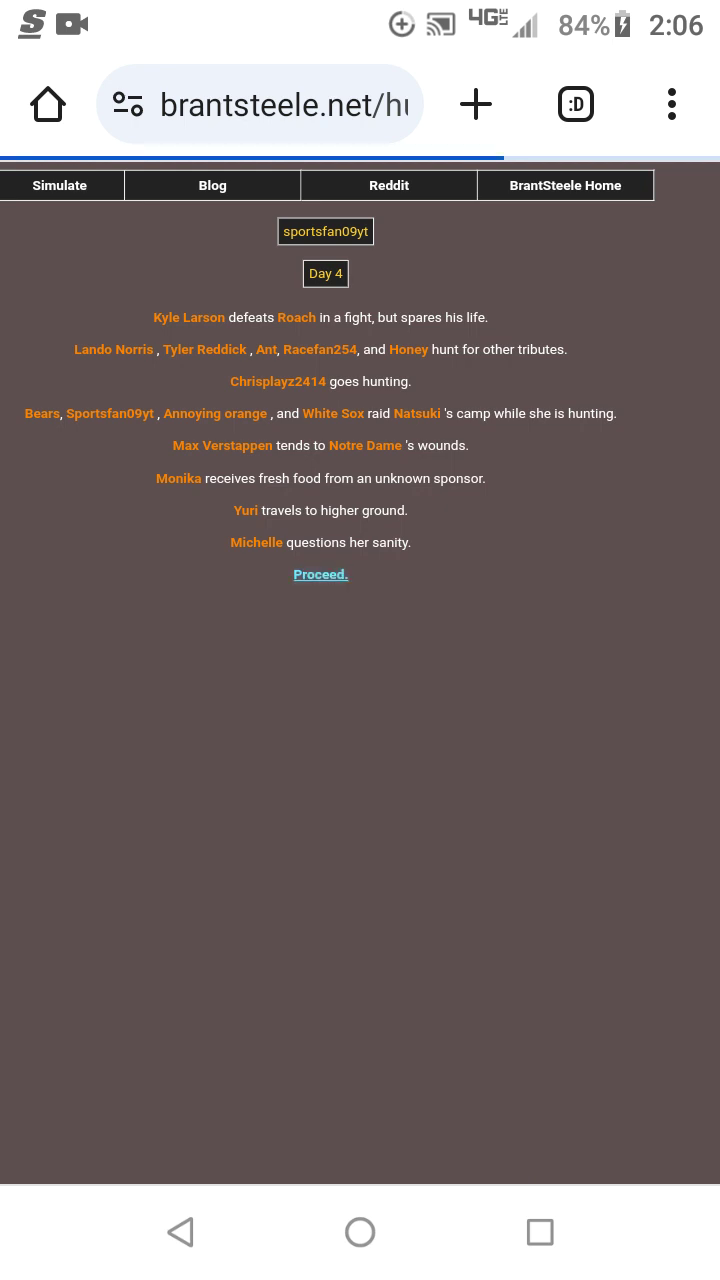
left_click(320, 574)
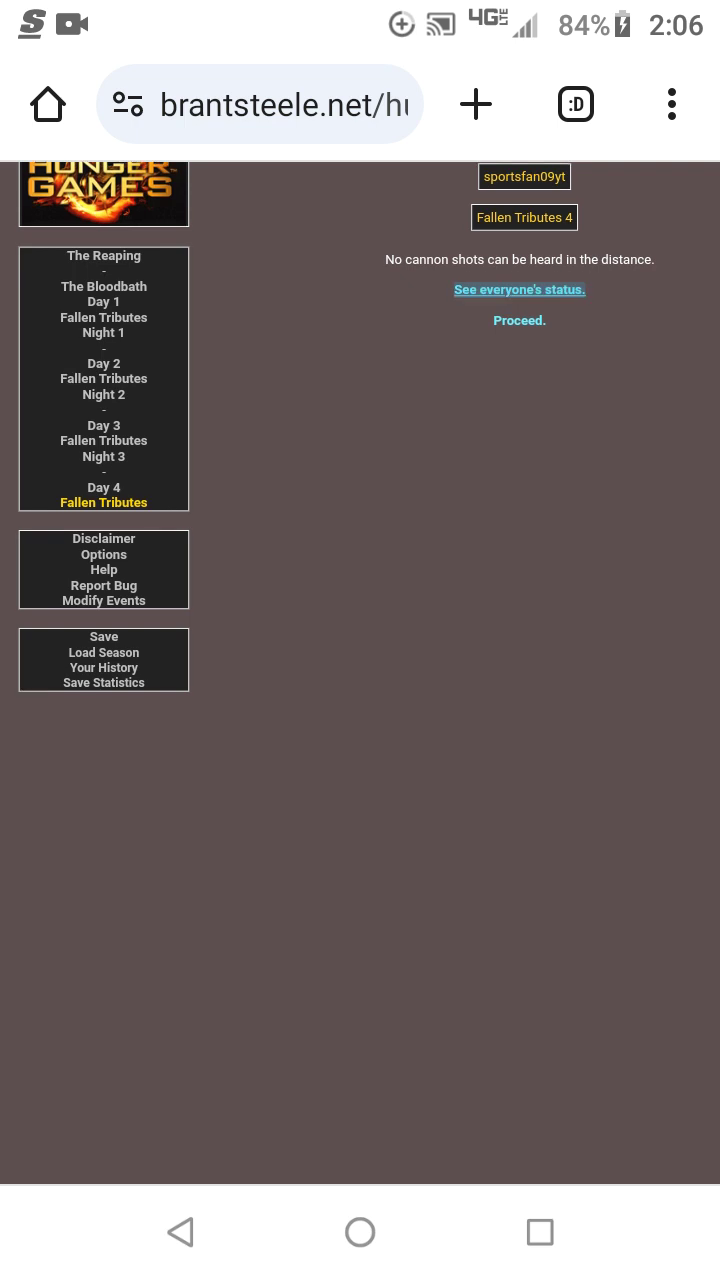
left_click(519, 289)
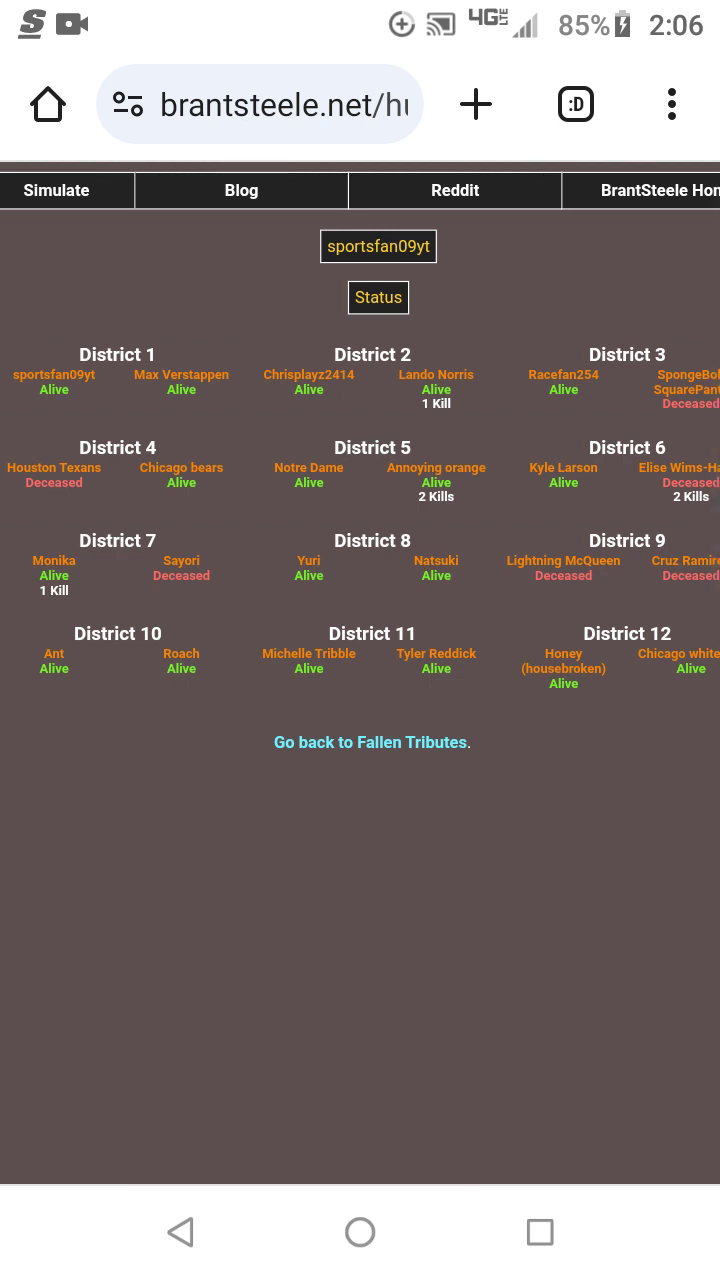
scroll("right", 3)
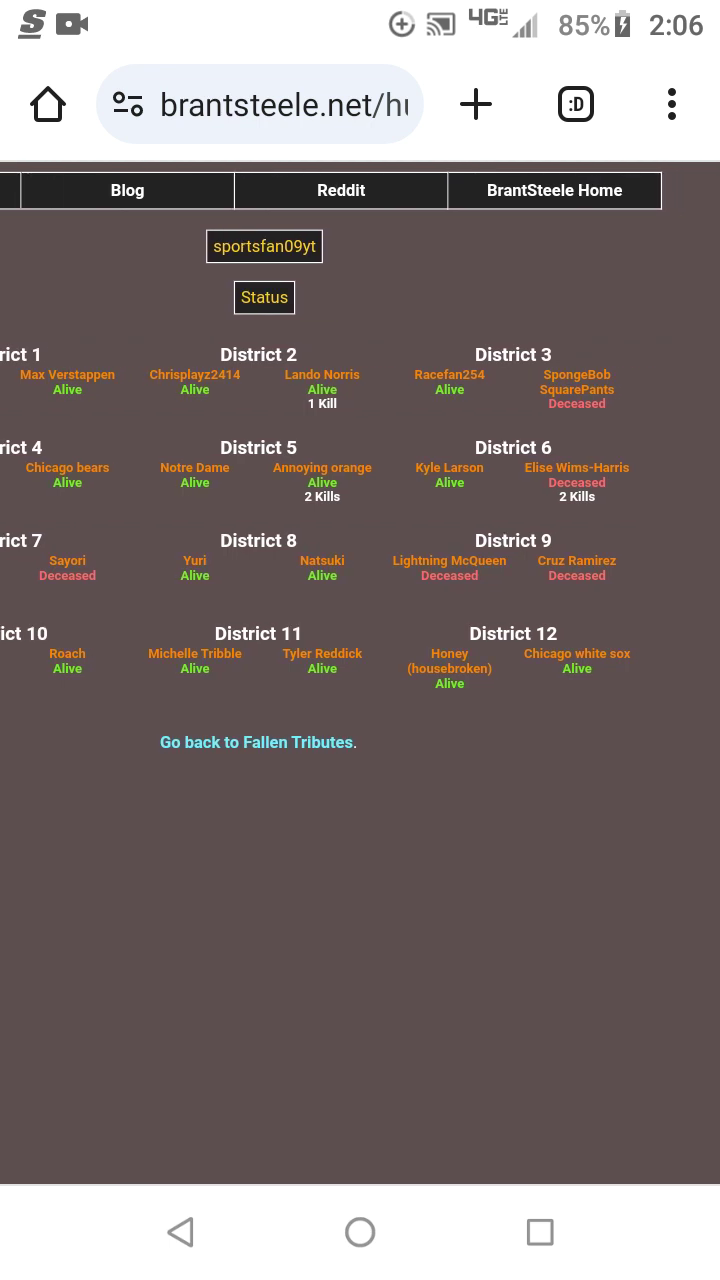
left_click(256, 742)
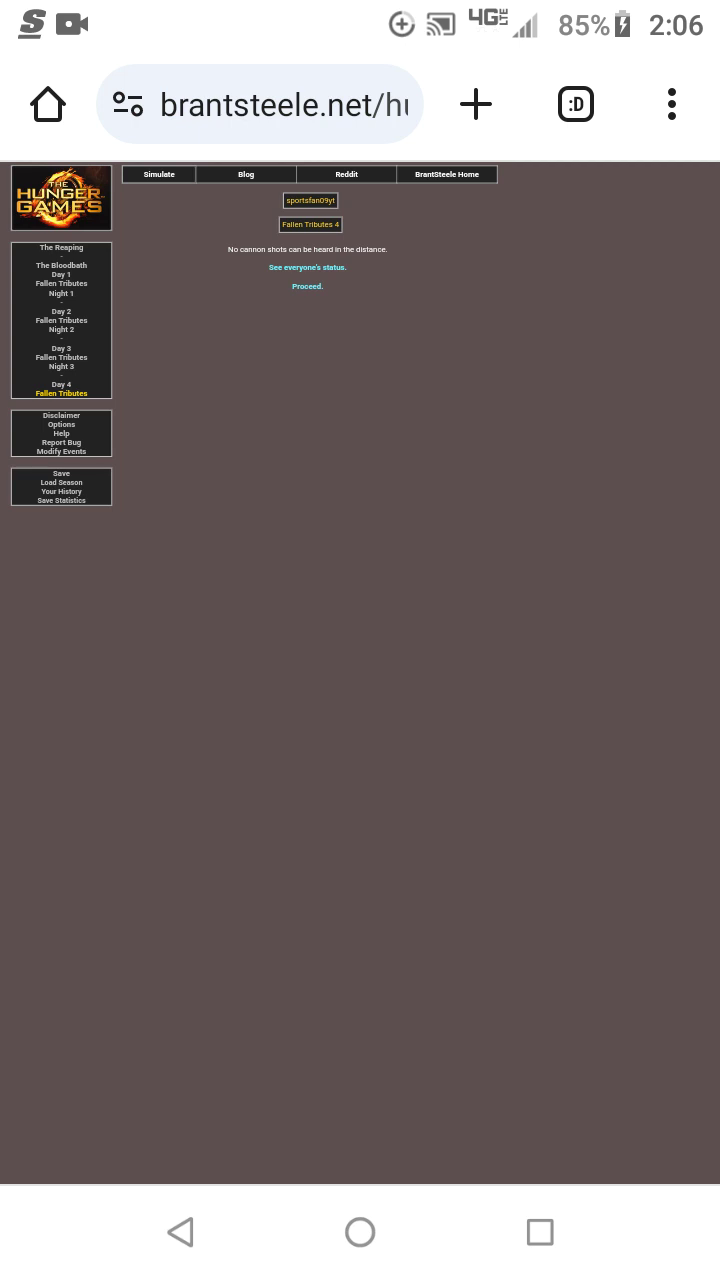
Advance from Fallen Tributes 4 to Night 4, where four tributes kill Max Verstappen.
left_click(307, 286)
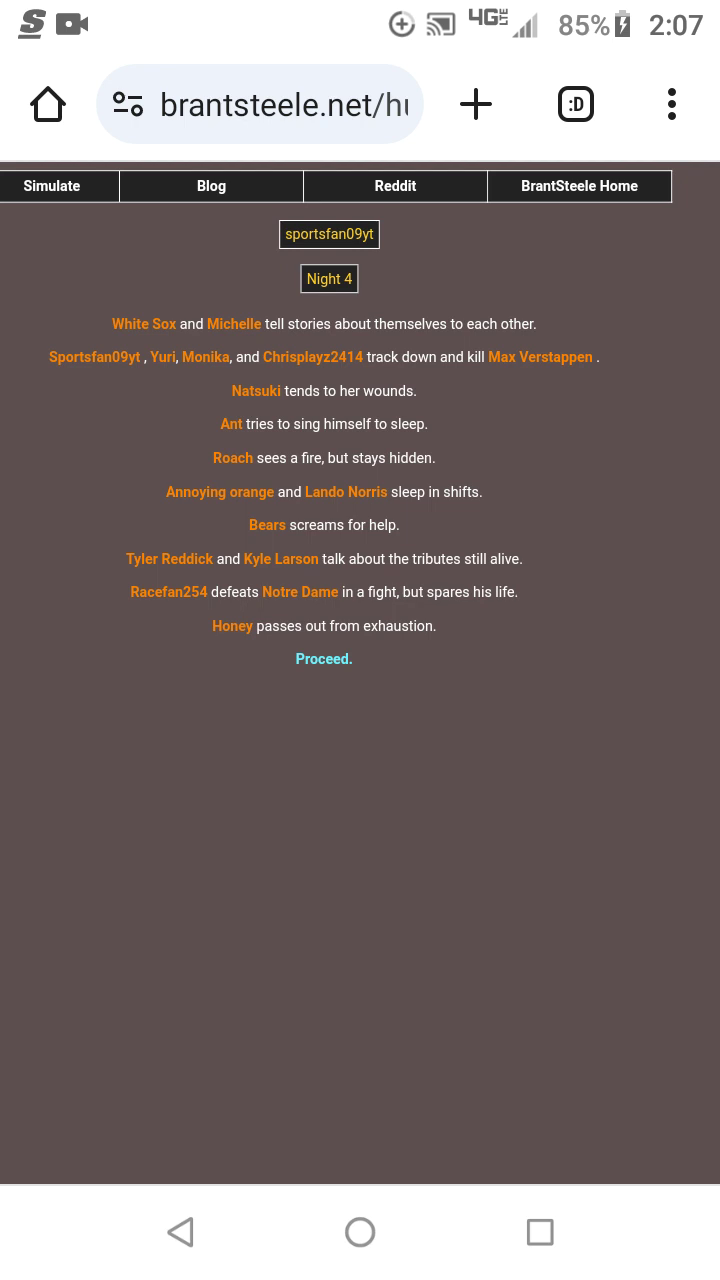
Advance through Night 4 and Day 5 to the recap listing Max Verstappen, Monika and Lando Norris.
left_click(323, 658)
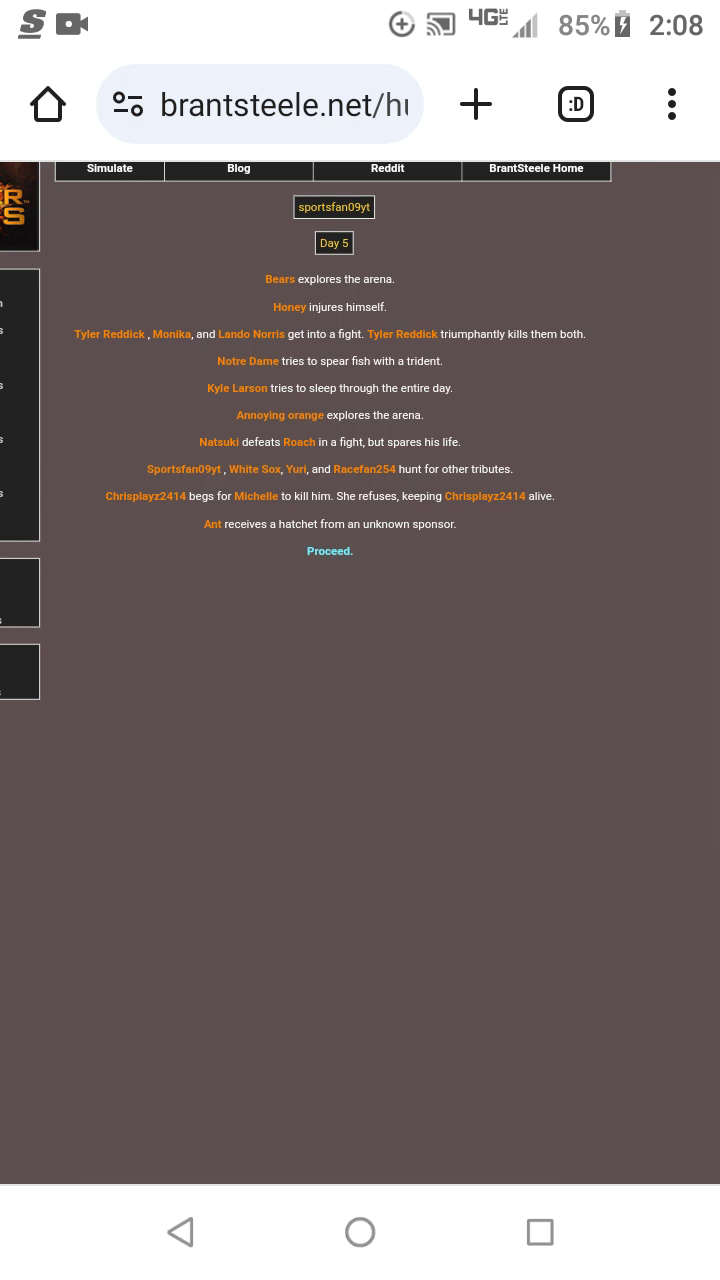
left_click(109, 167)
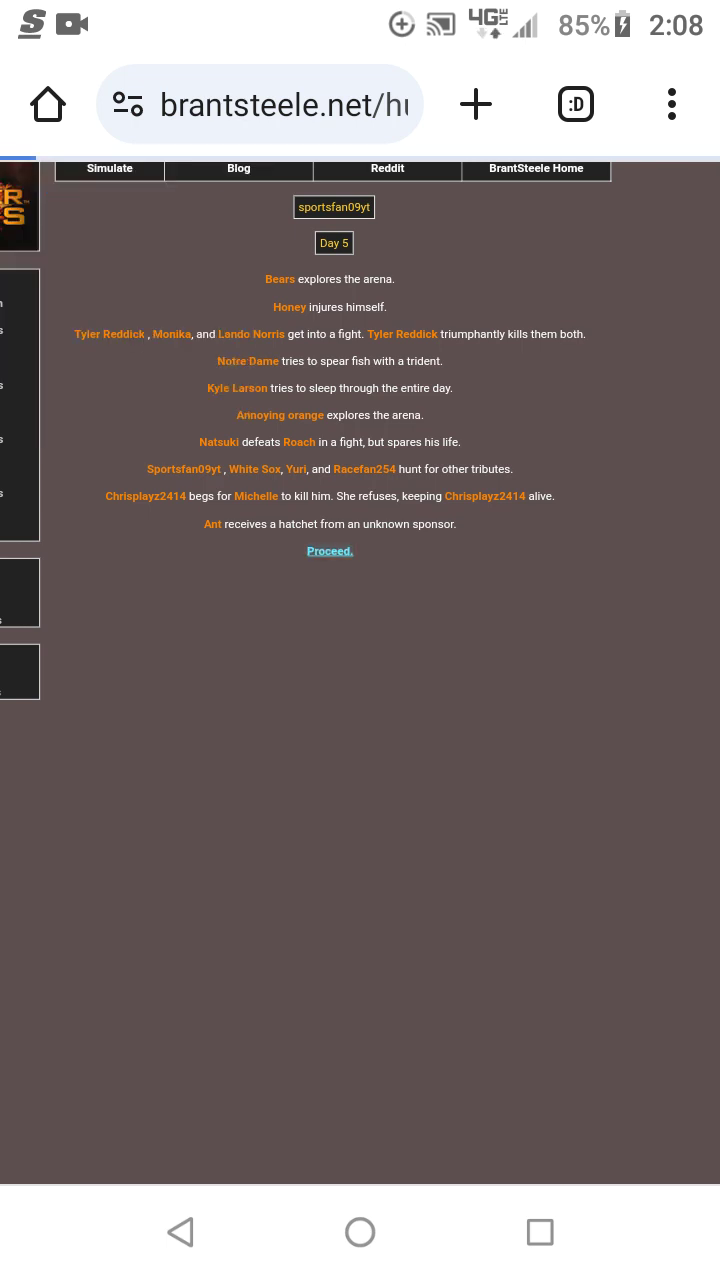
left_click(329, 551)
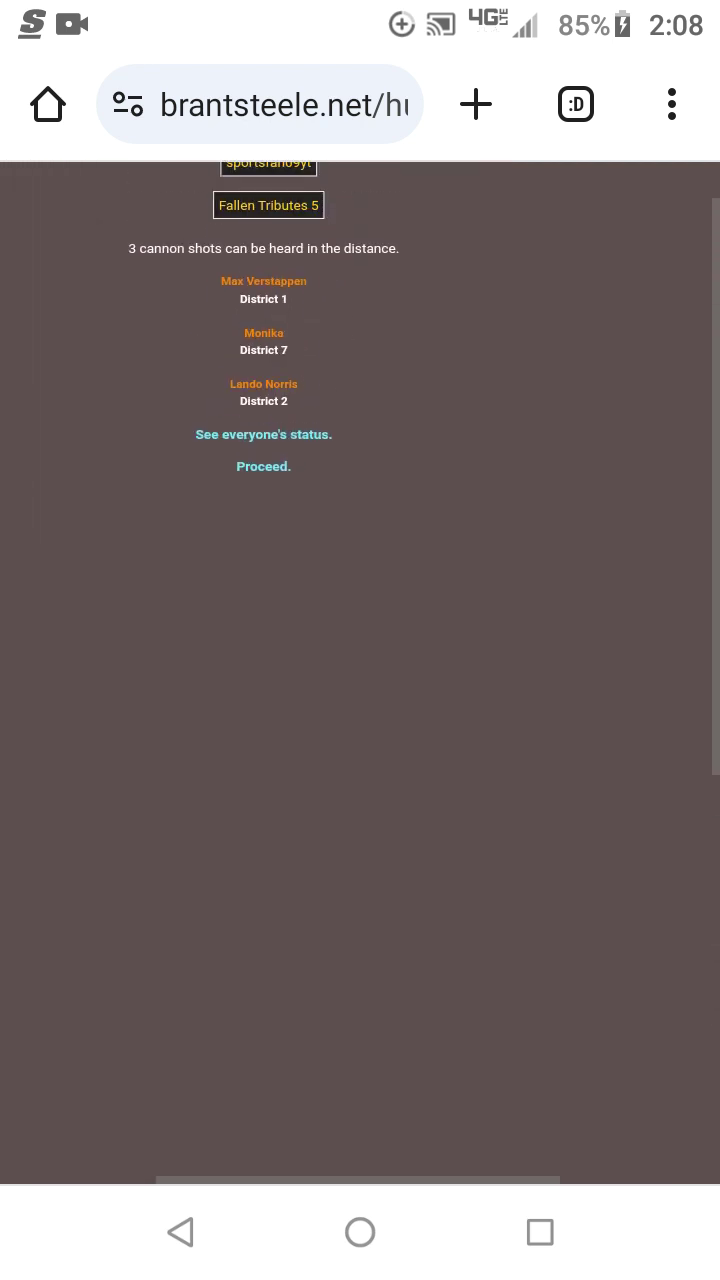
left_click(263, 466)
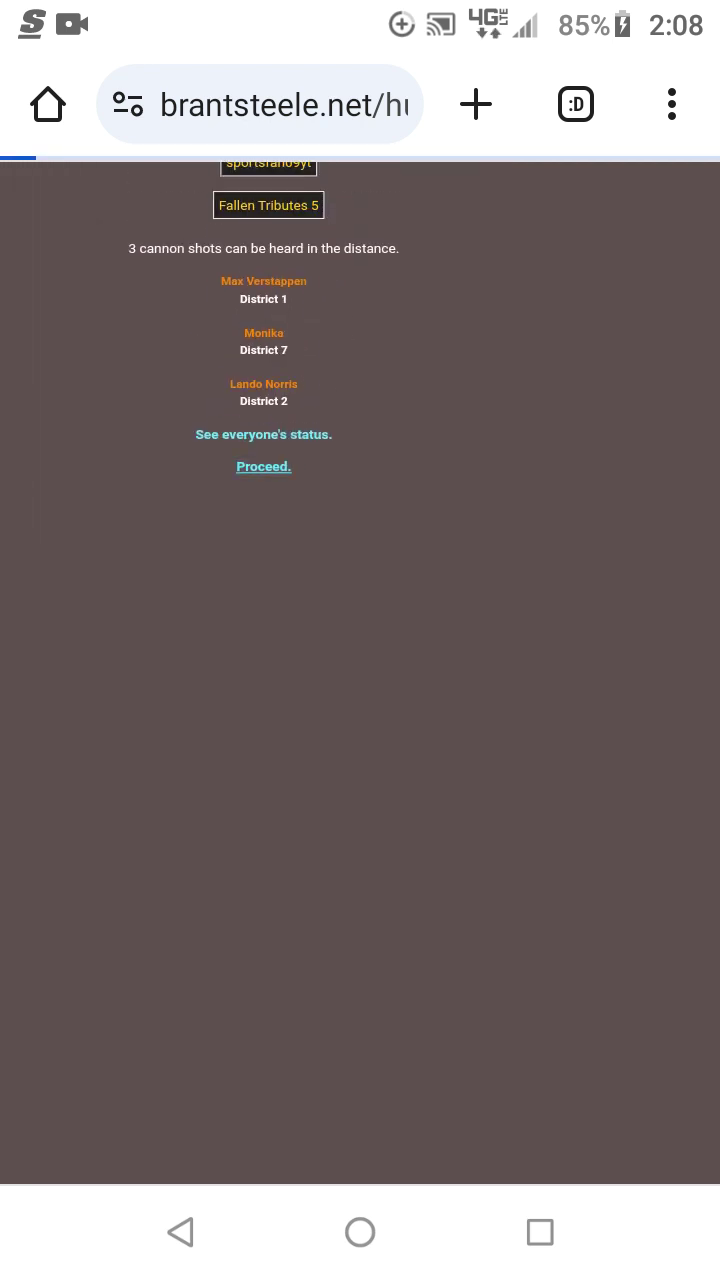
Advance to Night 5, where Roach falls into a pit and dies.
left_click(263, 466)
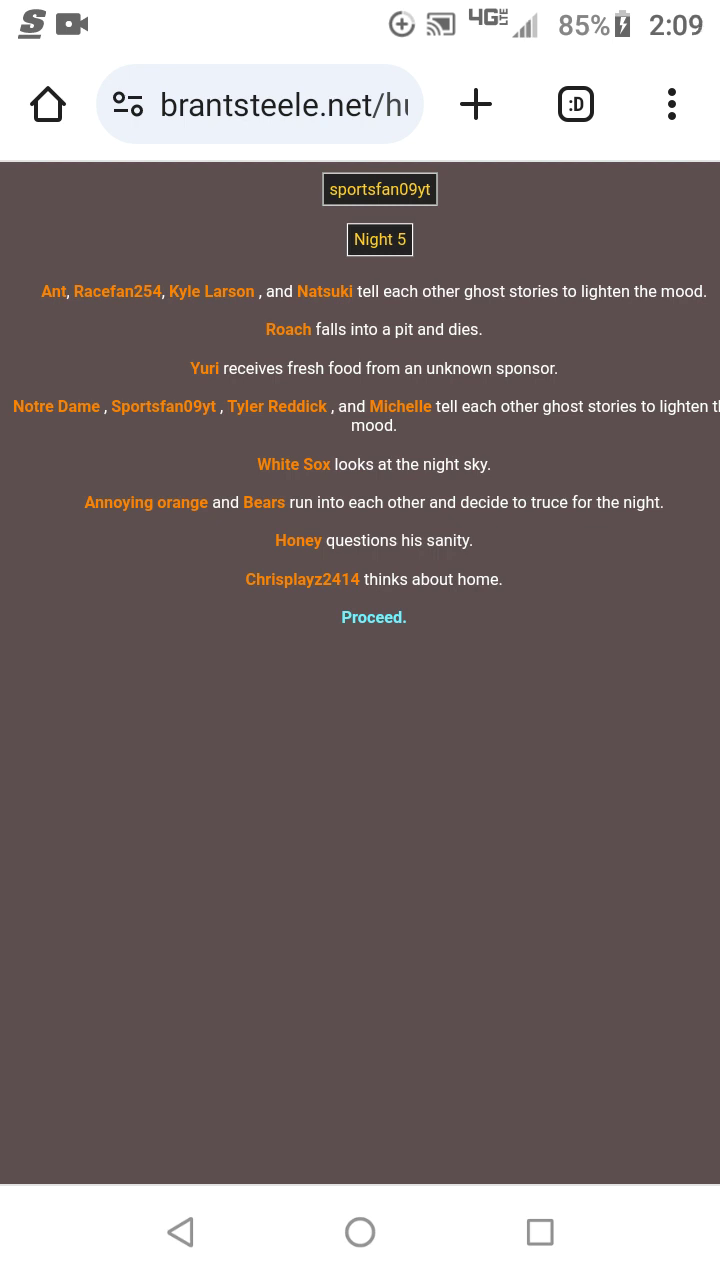
left_click(373, 617)
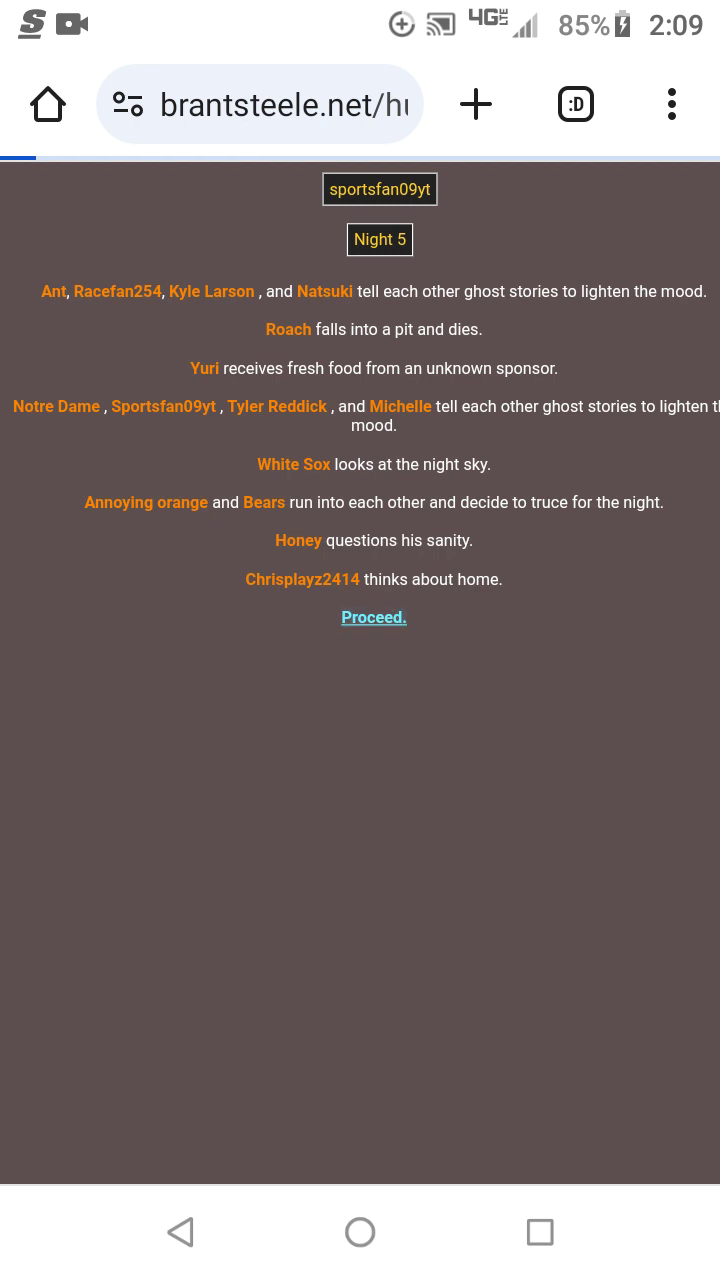
Advance to Day 6 and scroll through Honey's and Natsuki's kills.
left_click(374, 617)
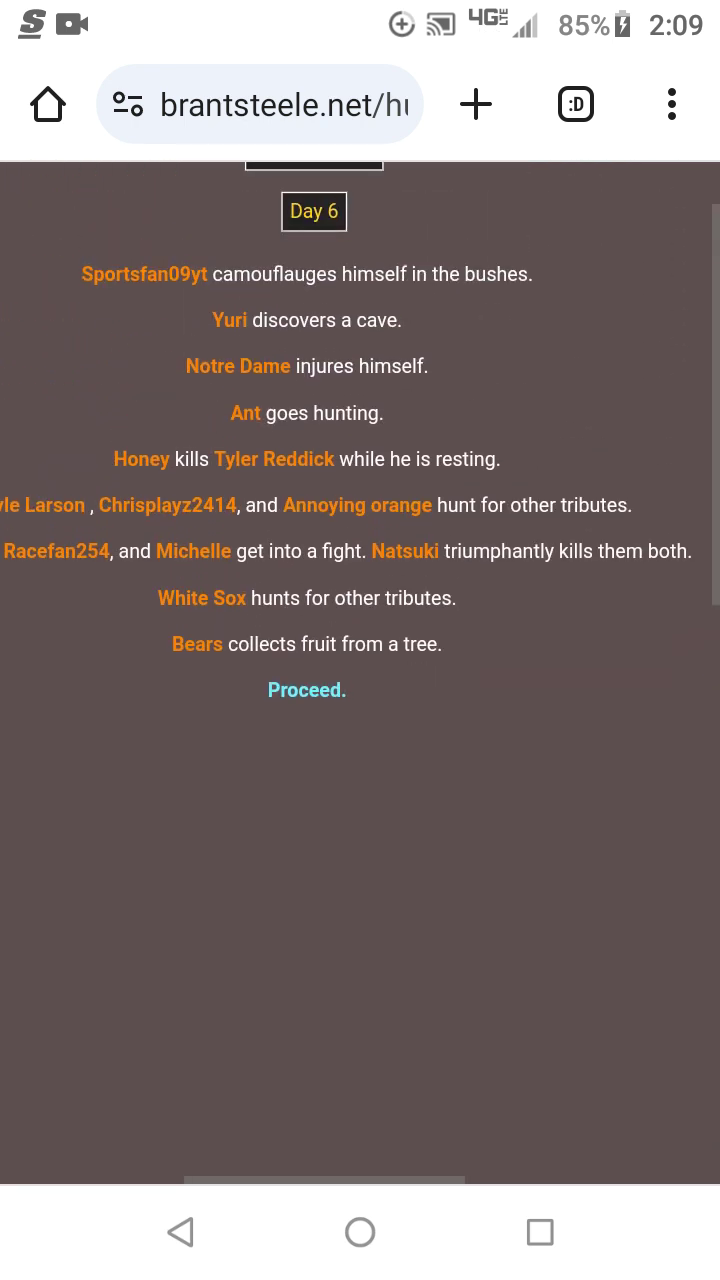
scroll("down", 3)
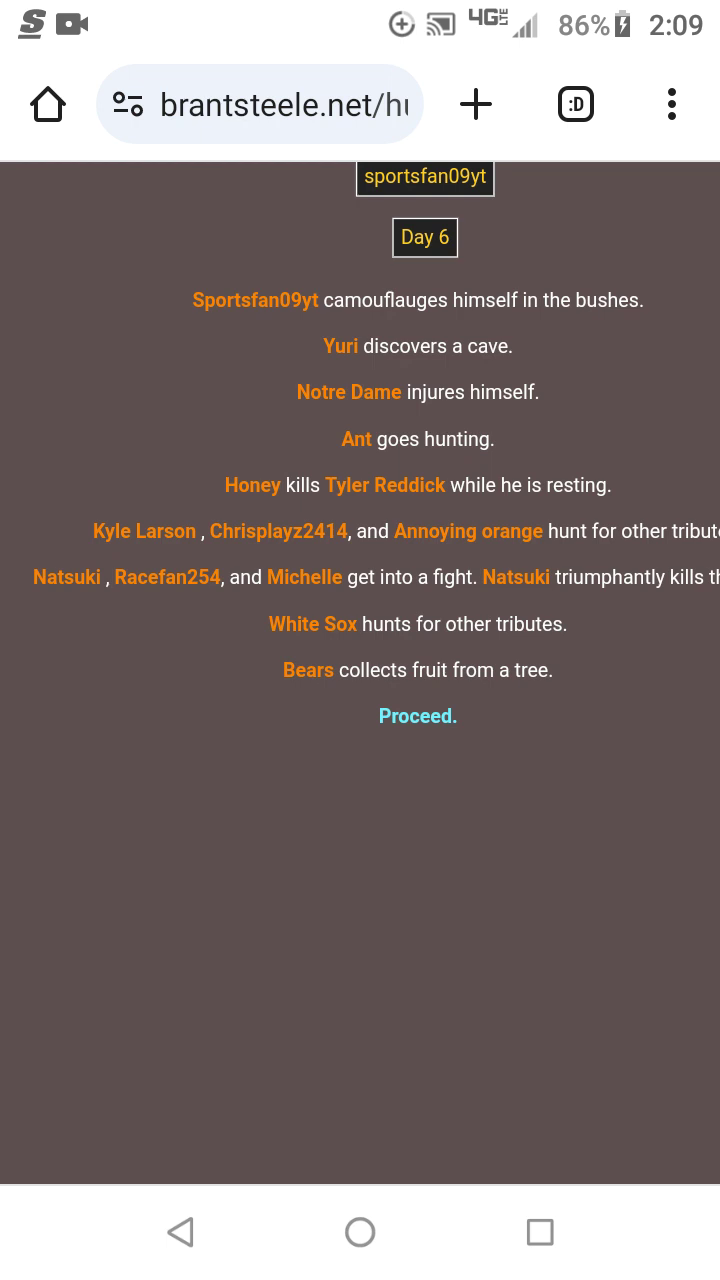
Review Day 6's four fallen tributes, then continue to the death-free Night 6.
left_click(417, 715)
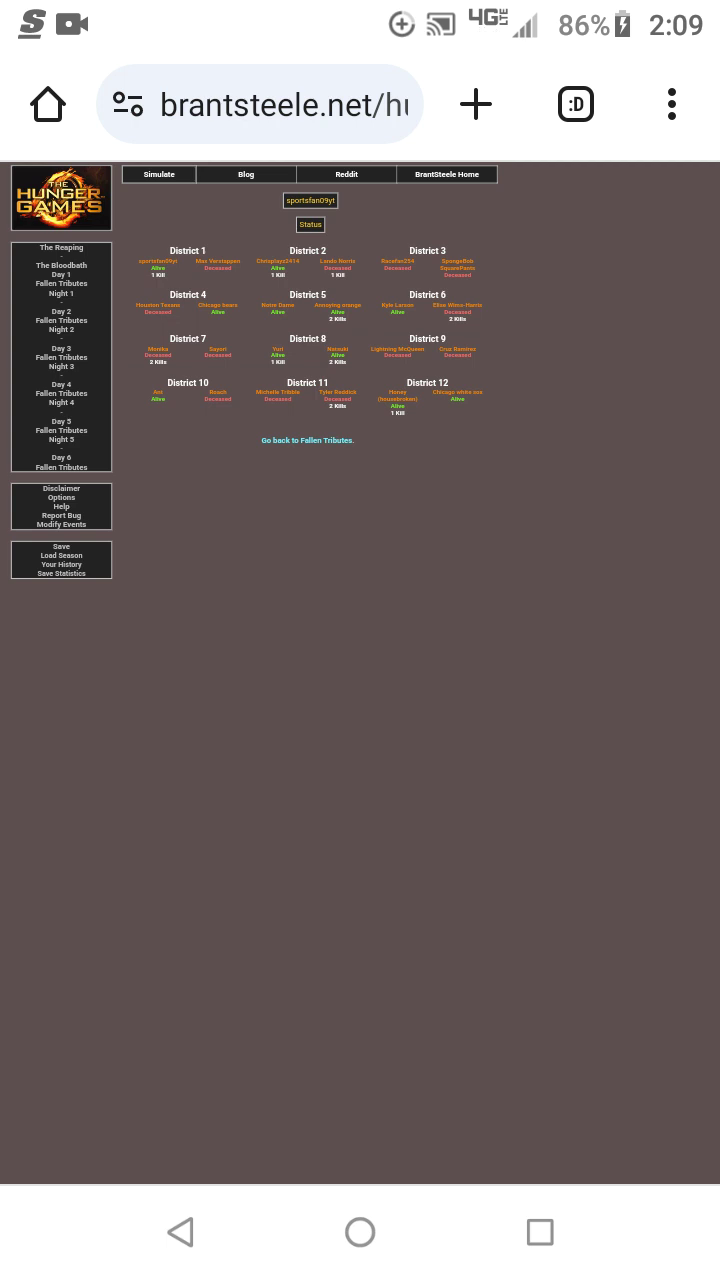
scroll("down", 3)
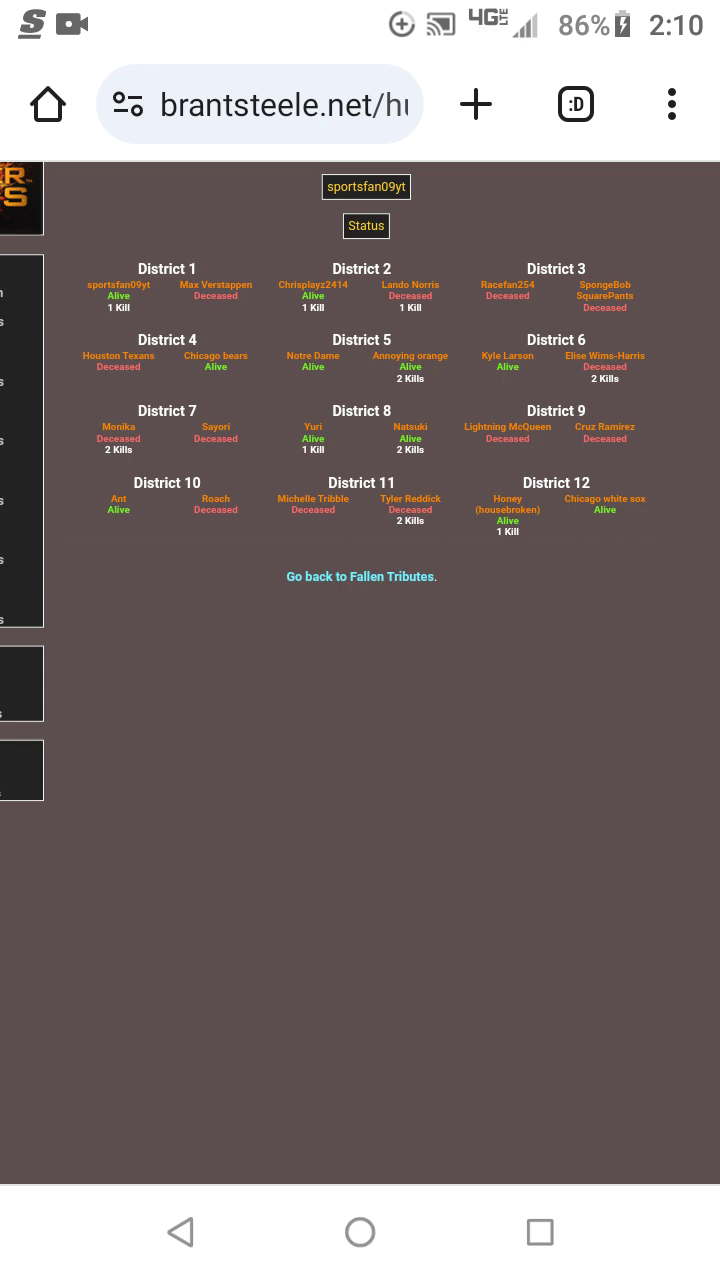
left_click(360, 576)
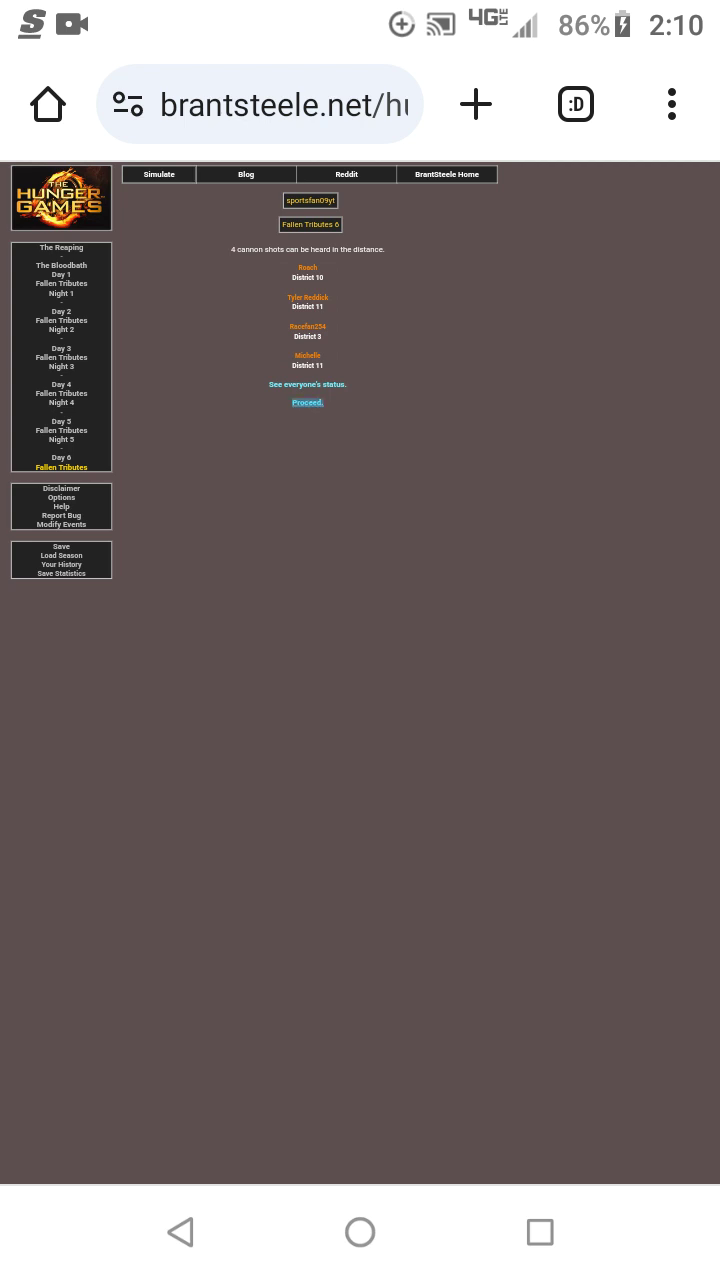
left_click(307, 402)
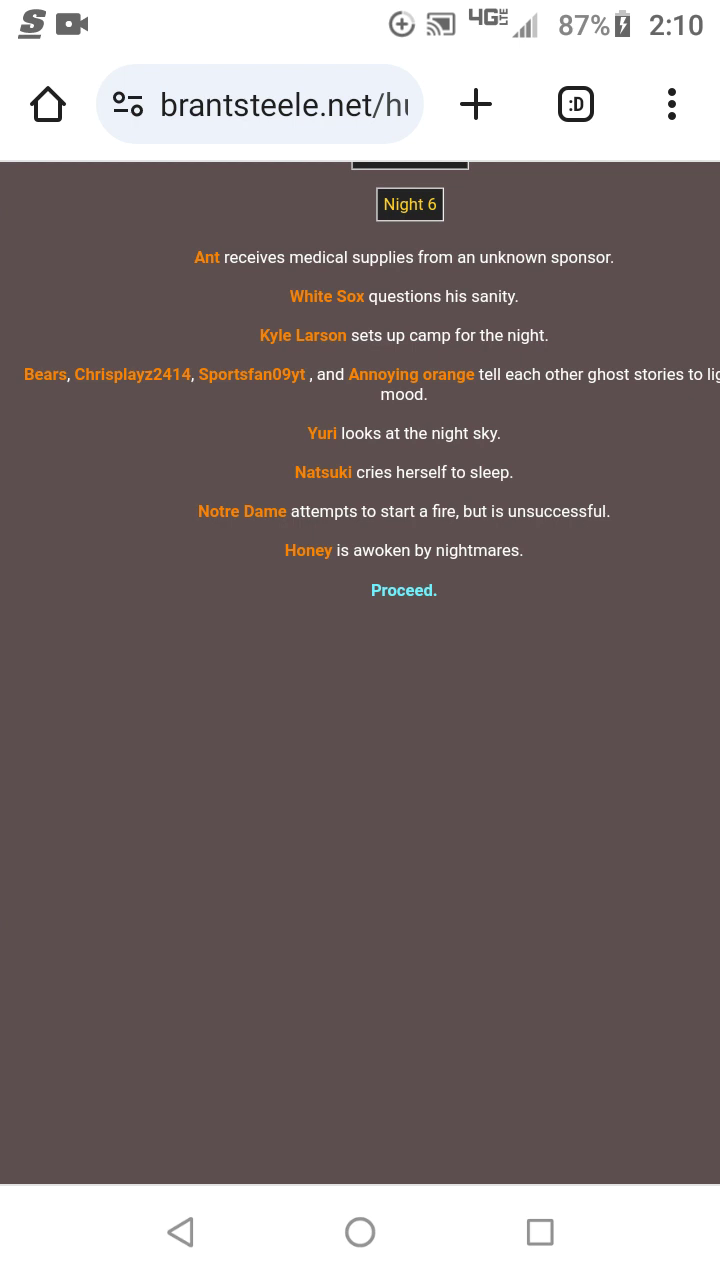
Advance to Day 7's ambush killing Notre Dame, Sportsfan09yt and Bears.
left_click(403, 590)
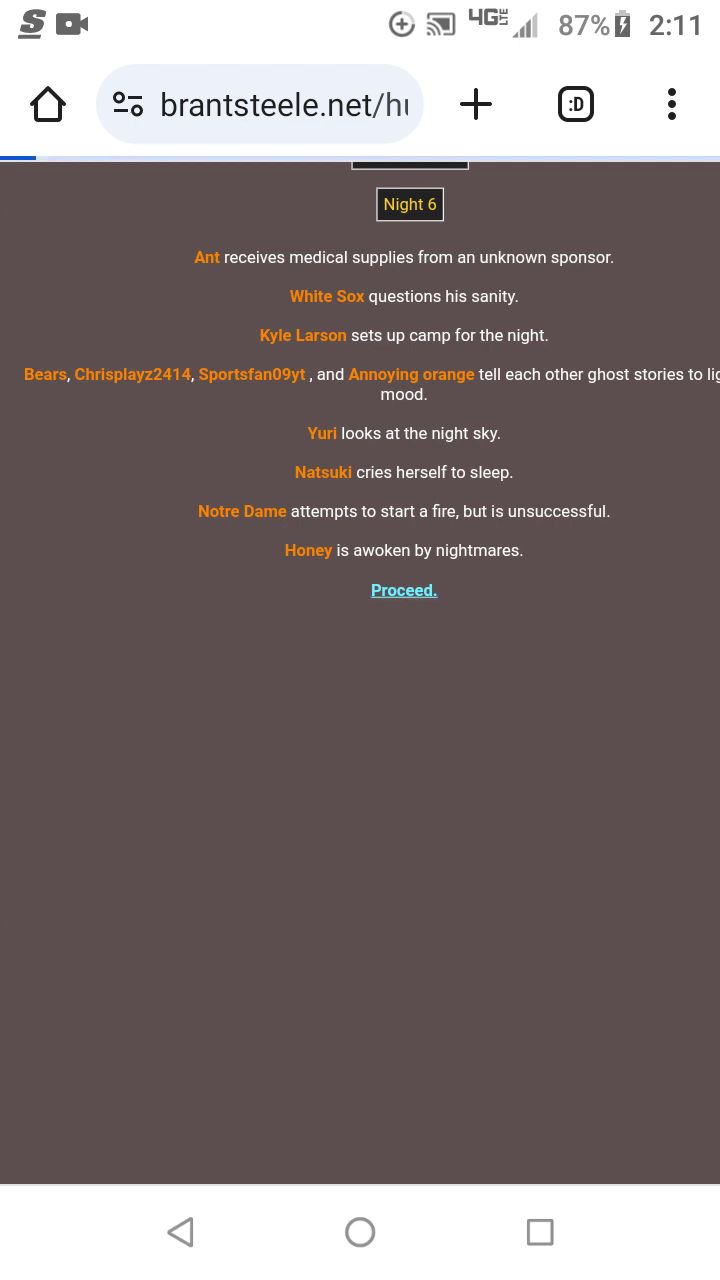
left_click(404, 590)
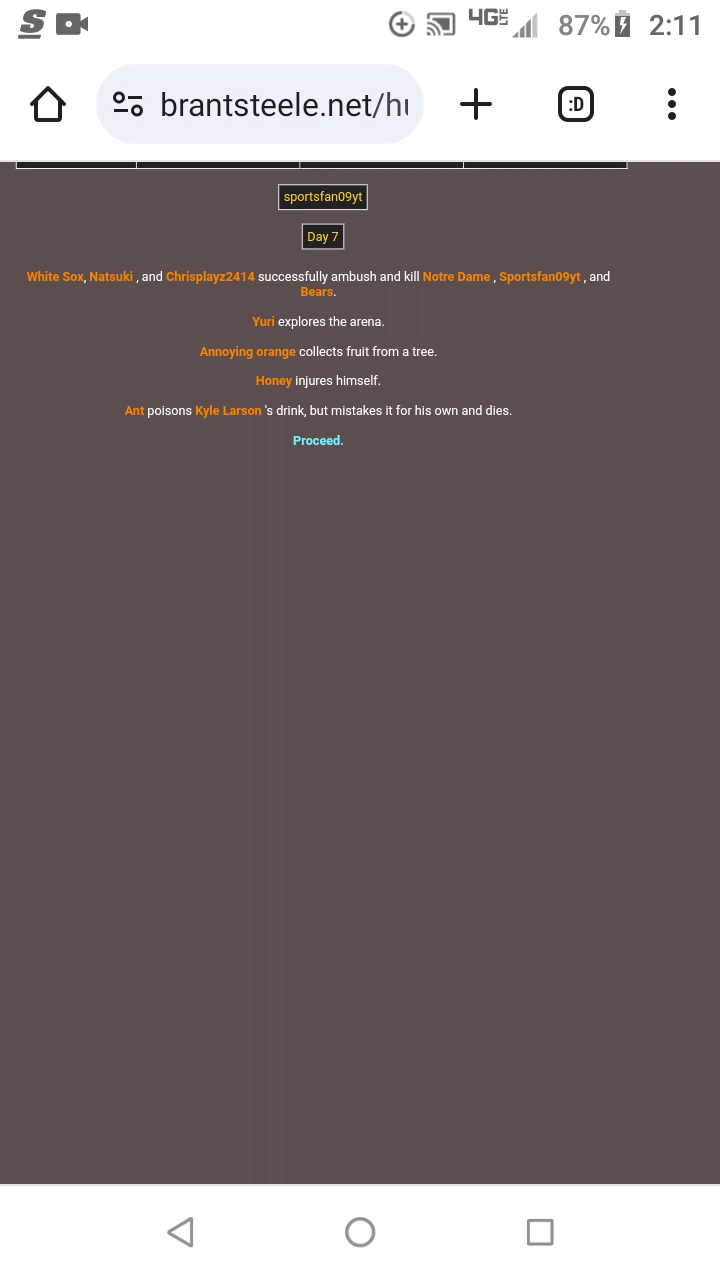
Proceed past Fallen Tributes 7 and Night 7 to the Feast, where Kyle Larson dies.
left_click(318, 440)
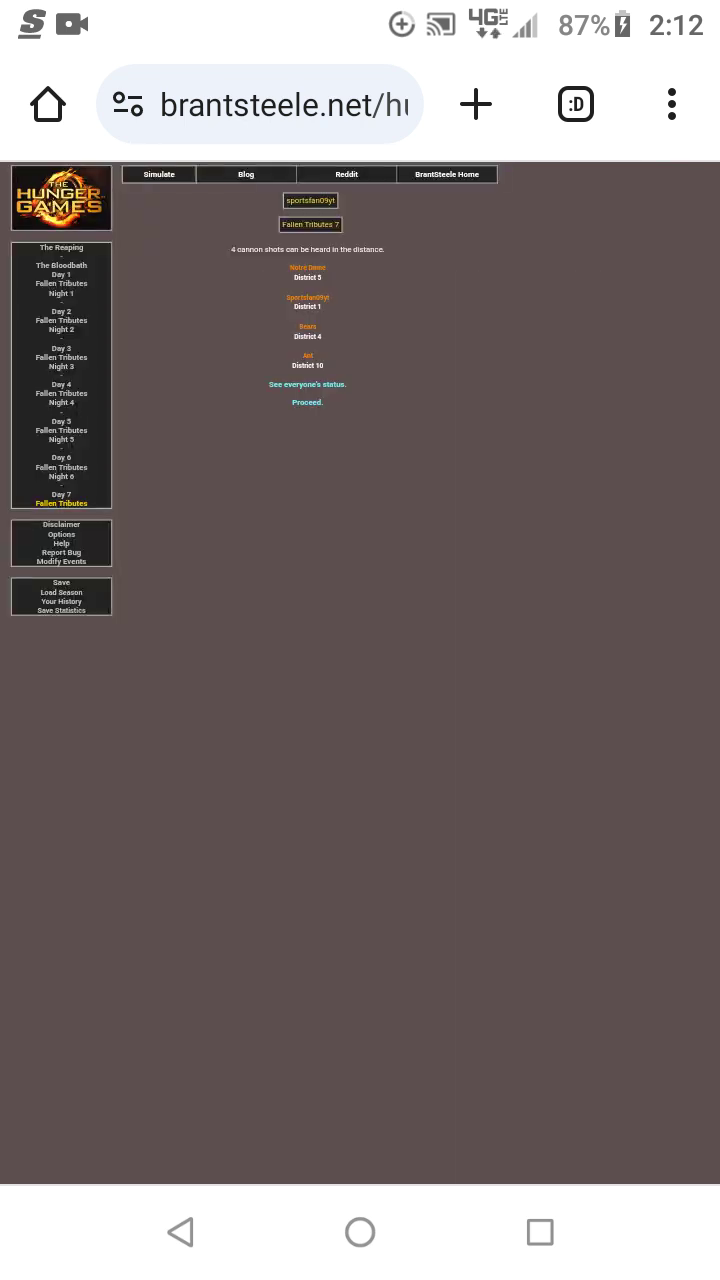
left_click(307, 402)
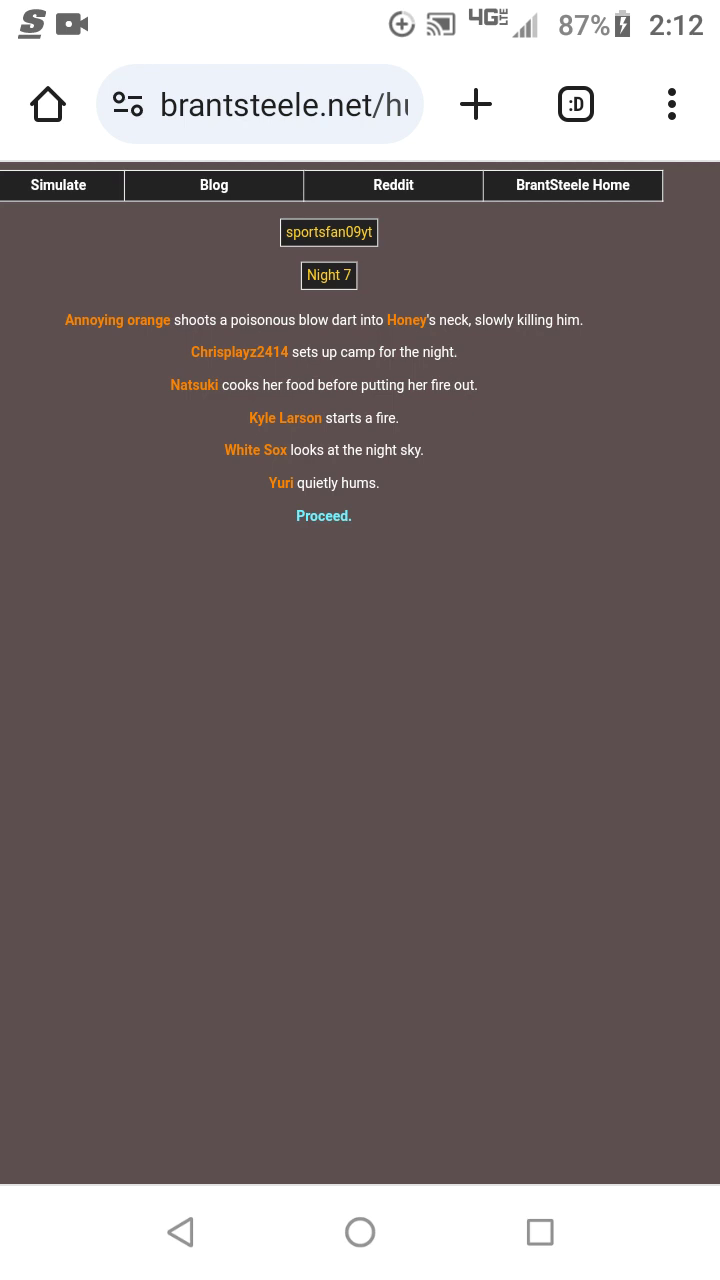
left_click(323, 516)
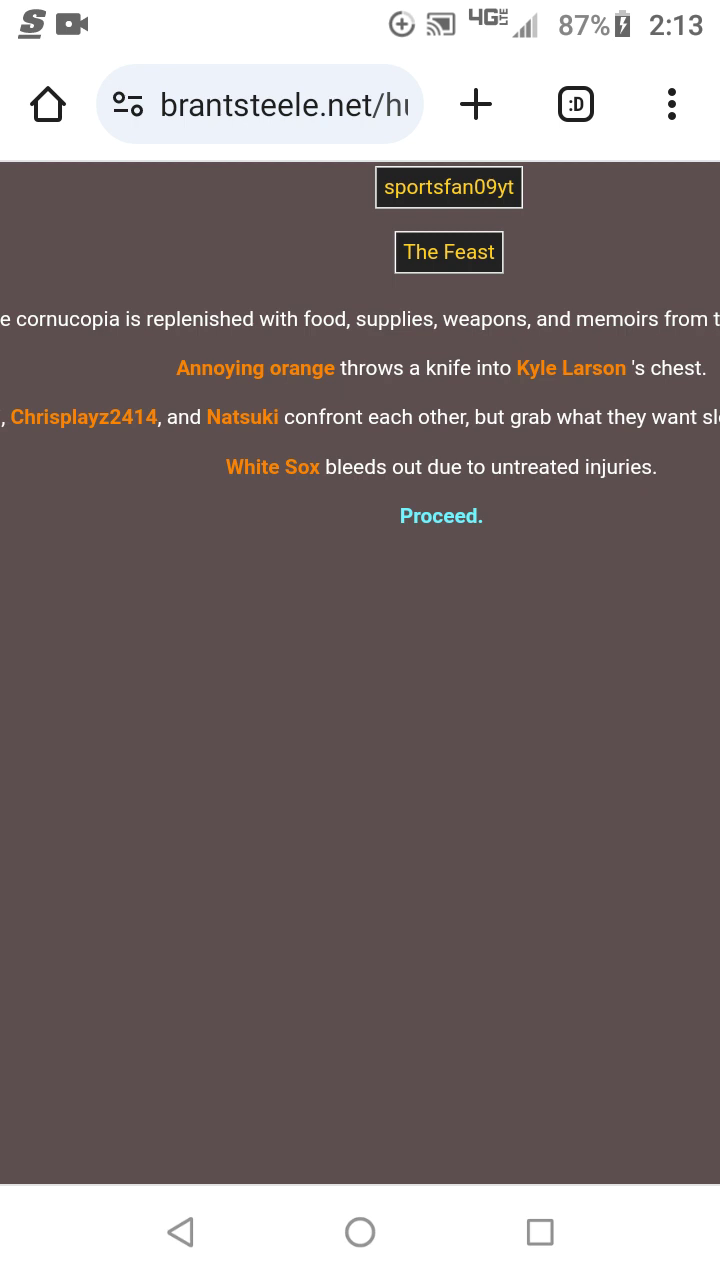
Proceed through Day 8, its fallen tributes and Night 8 to crown Yuri of District 8.
left_click(440, 516)
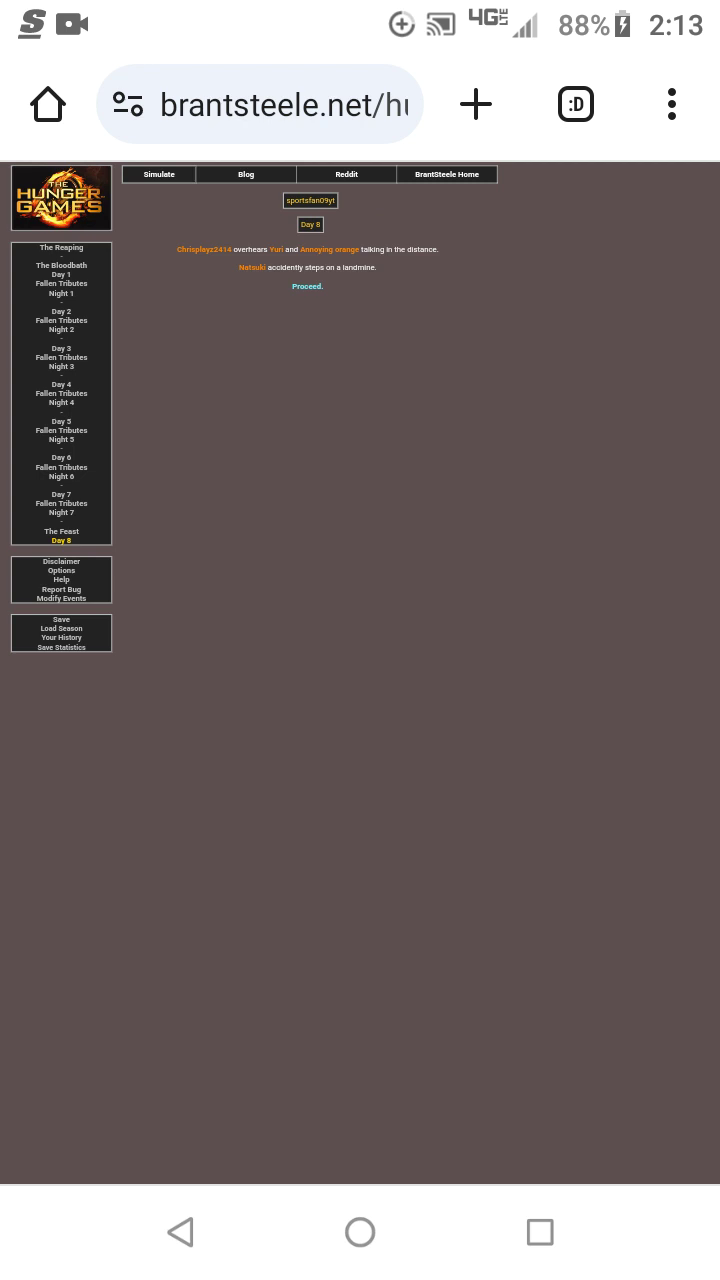
left_click(307, 286)
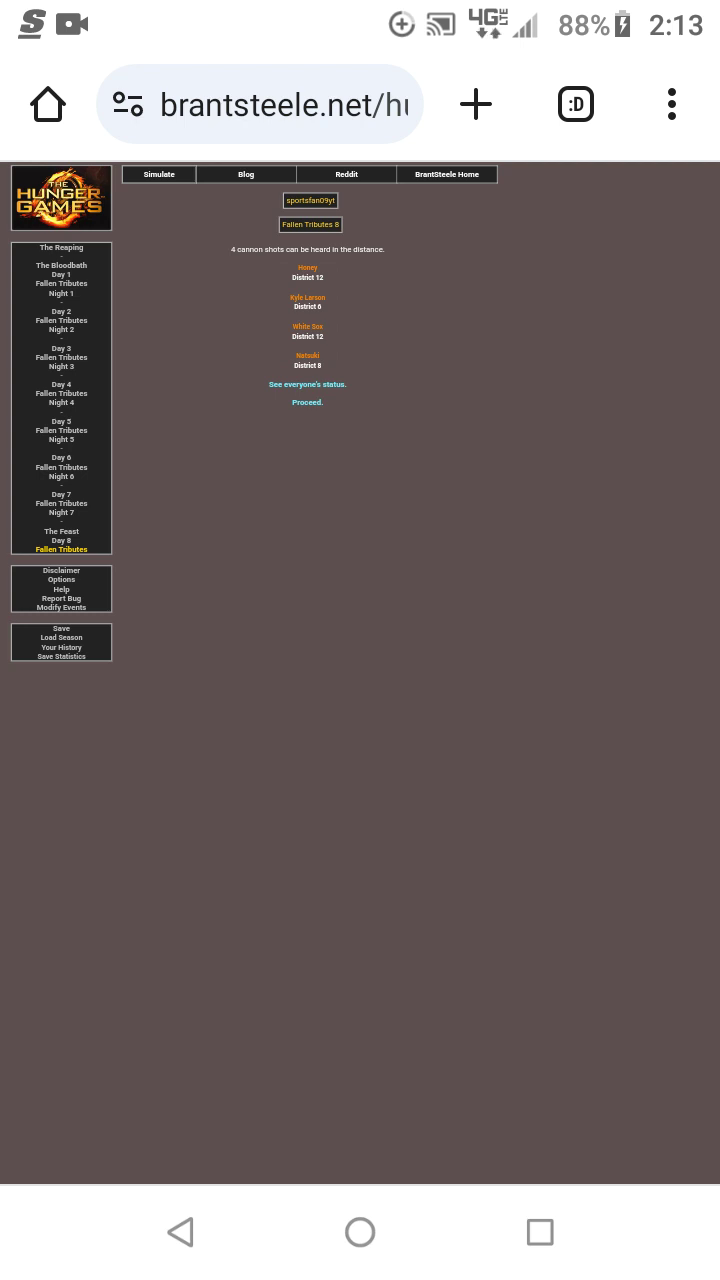
left_click(307, 402)
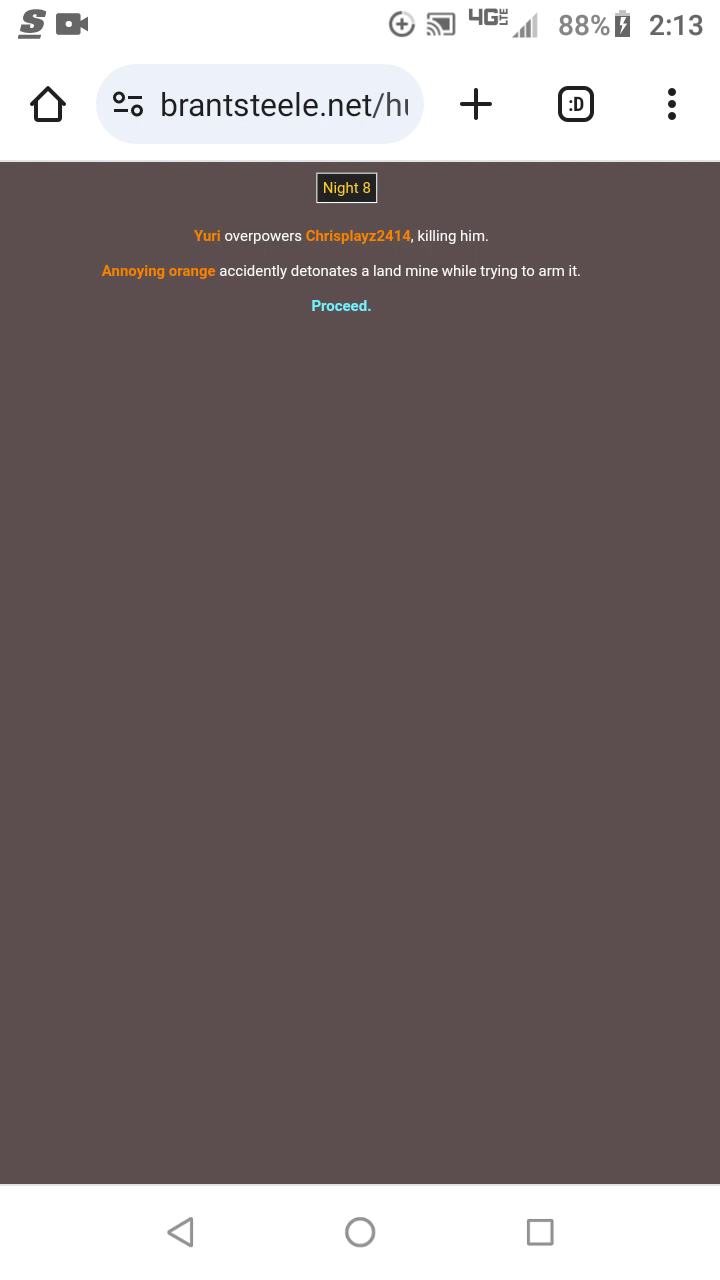
left_click(341, 305)
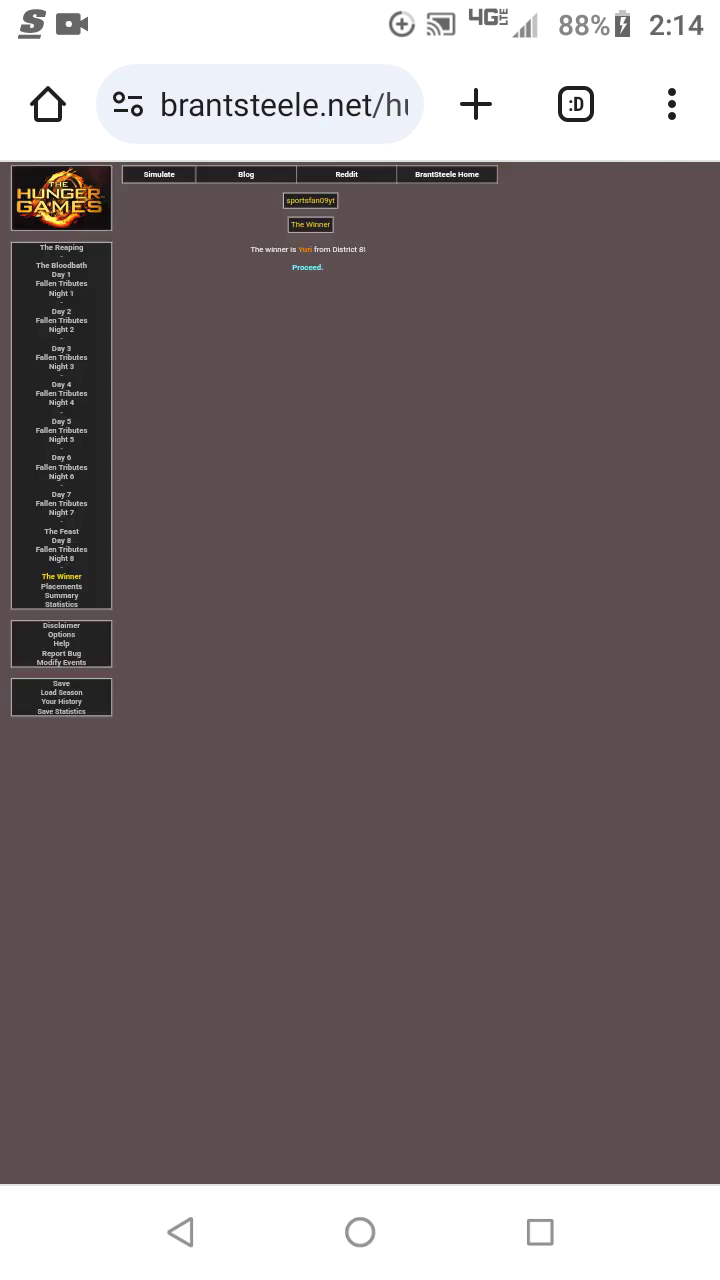
Show every tribute's placement and scroll across the table to Texans in 24th.
left_click(307, 267)
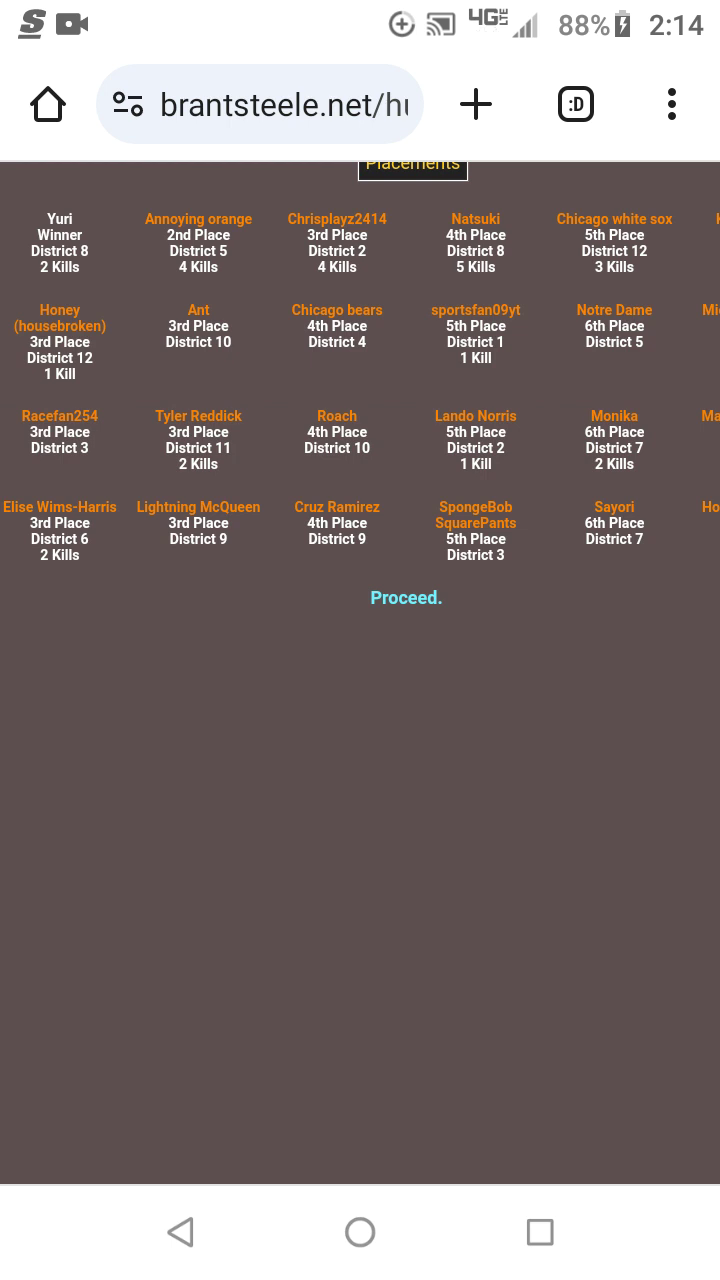
scroll("right", 3)
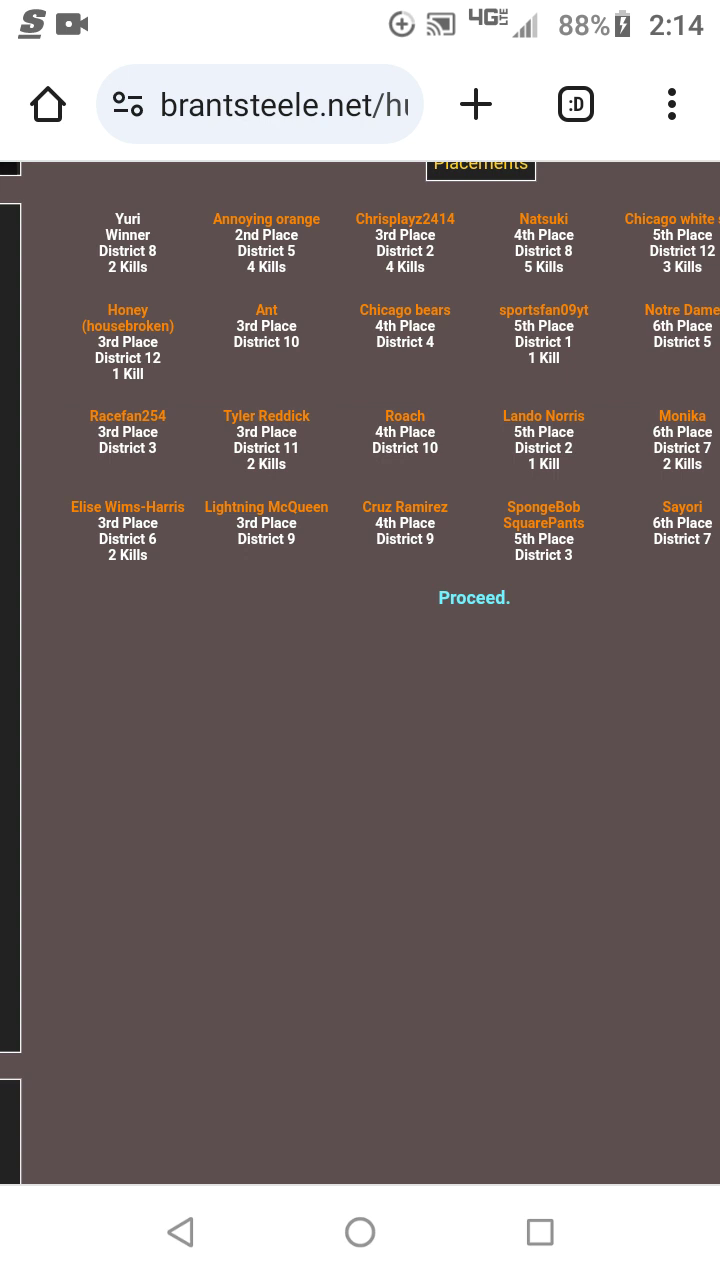
scroll("right", 3)
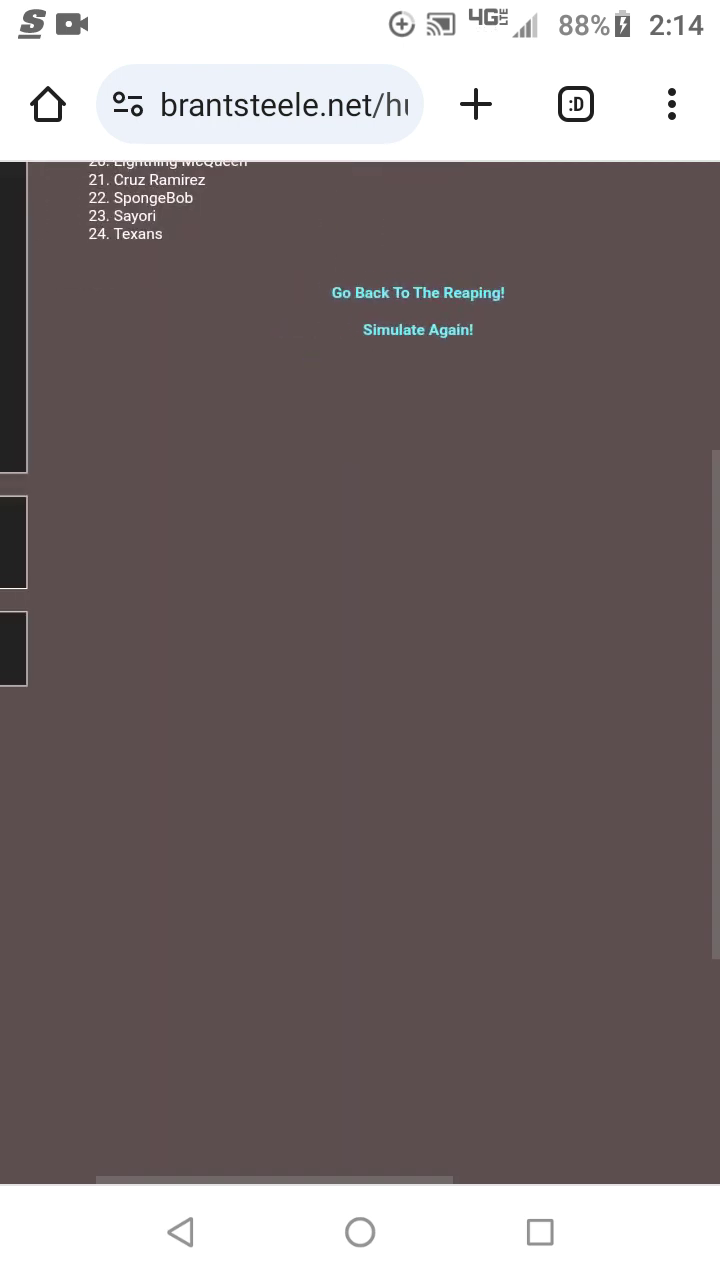
scroll("up", 3)
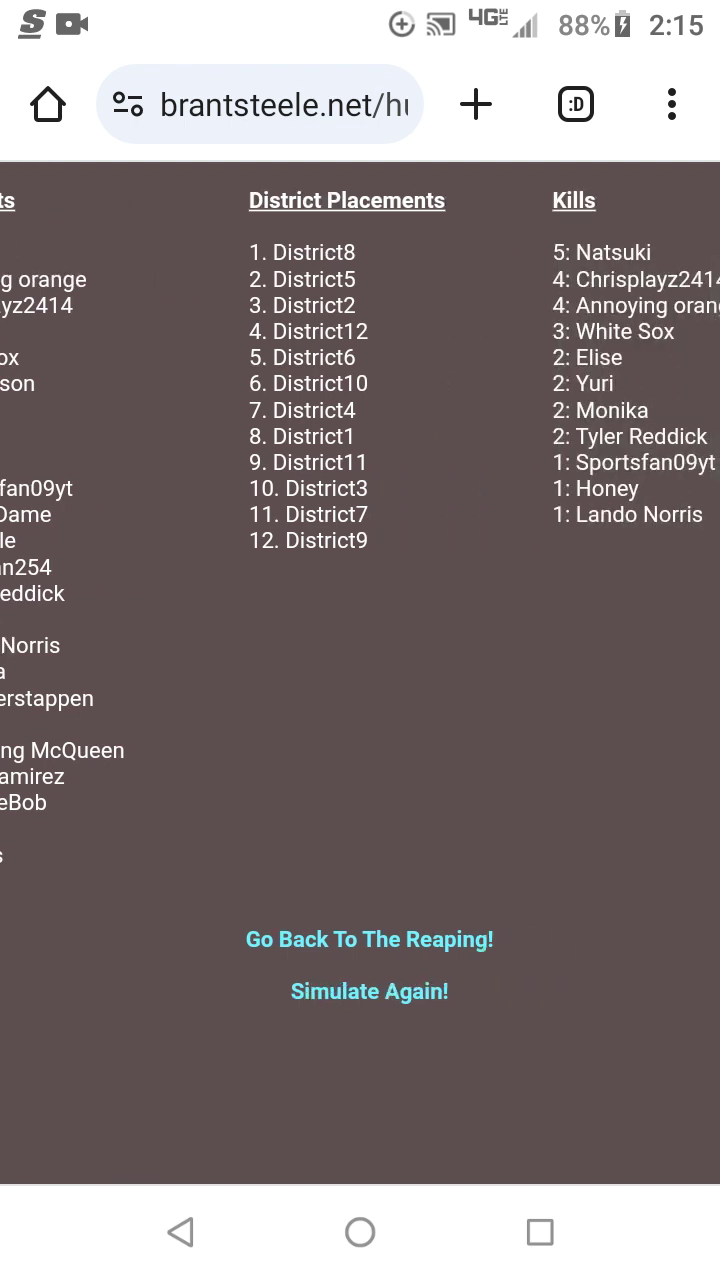
scroll("right", 3)
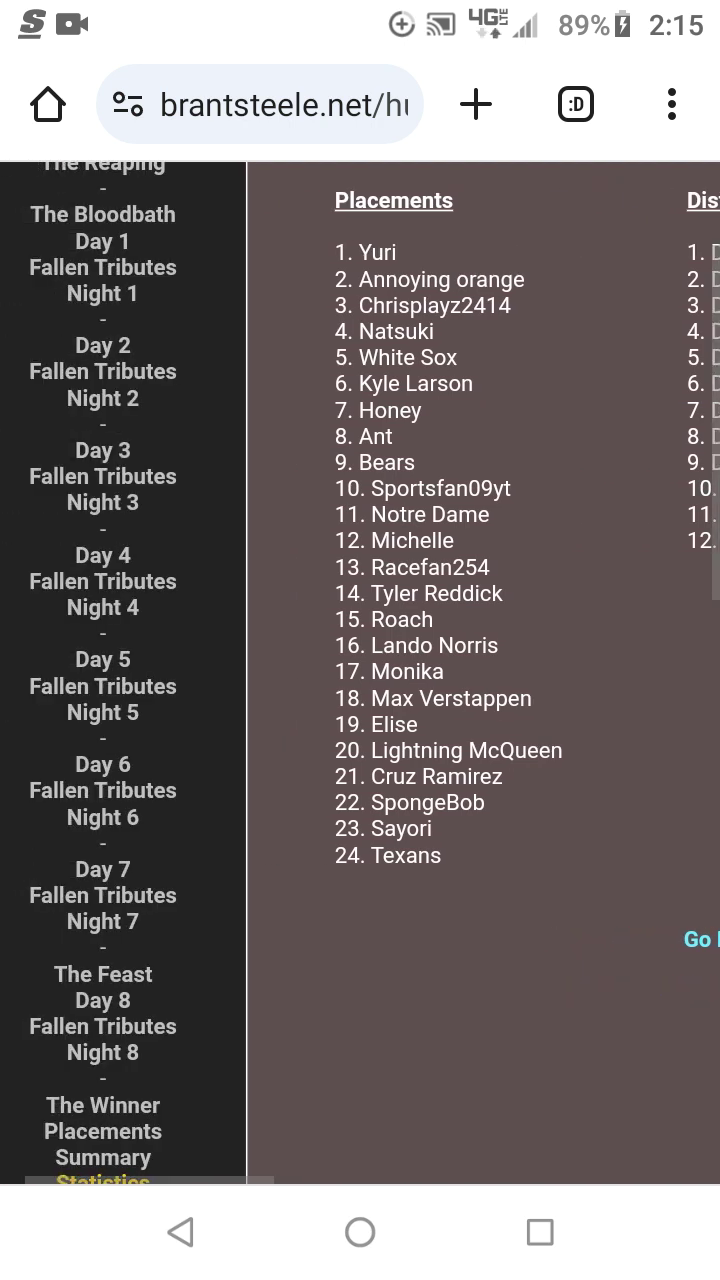
scroll("right", 3)
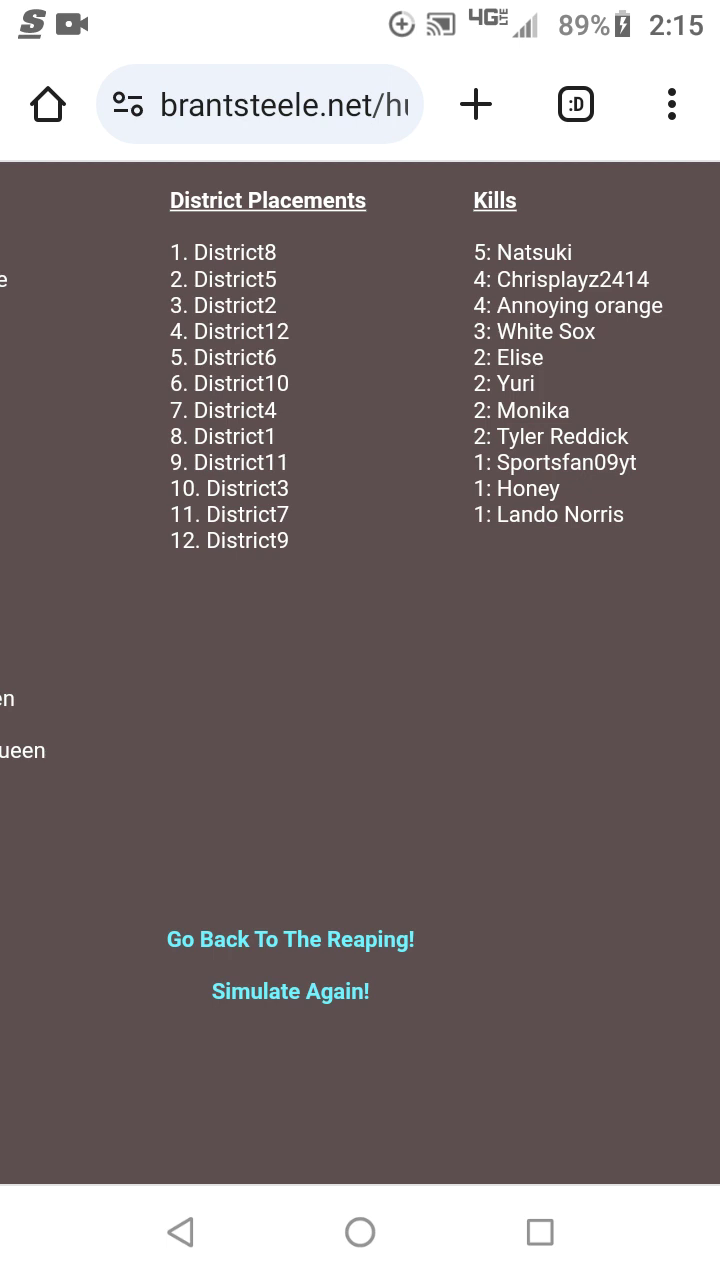
scroll("left", 3)
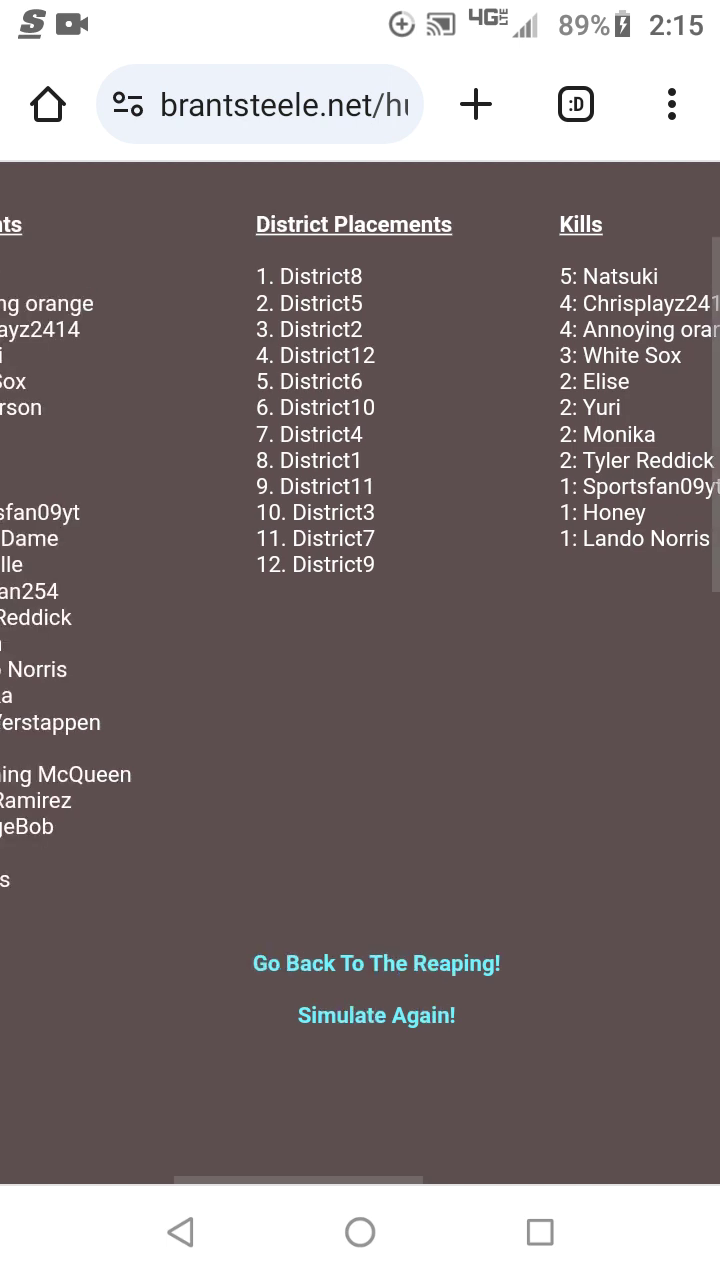